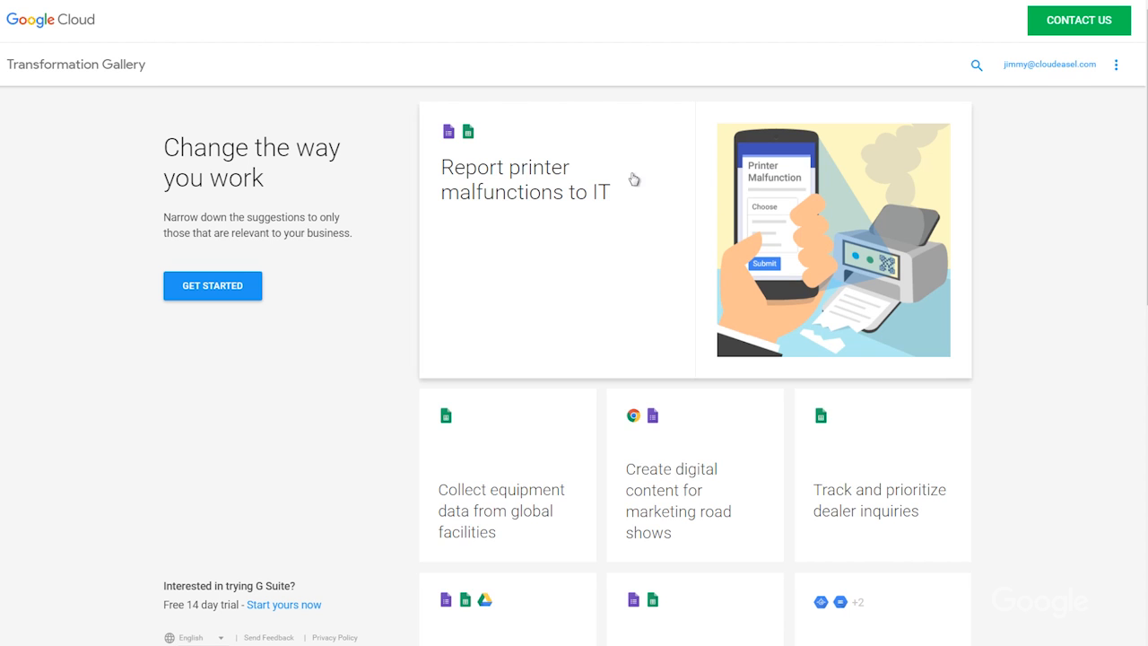
# Browse to the Schedule remote client consultations solution, then return to the full gallery list.
pyautogui.scroll(-3)
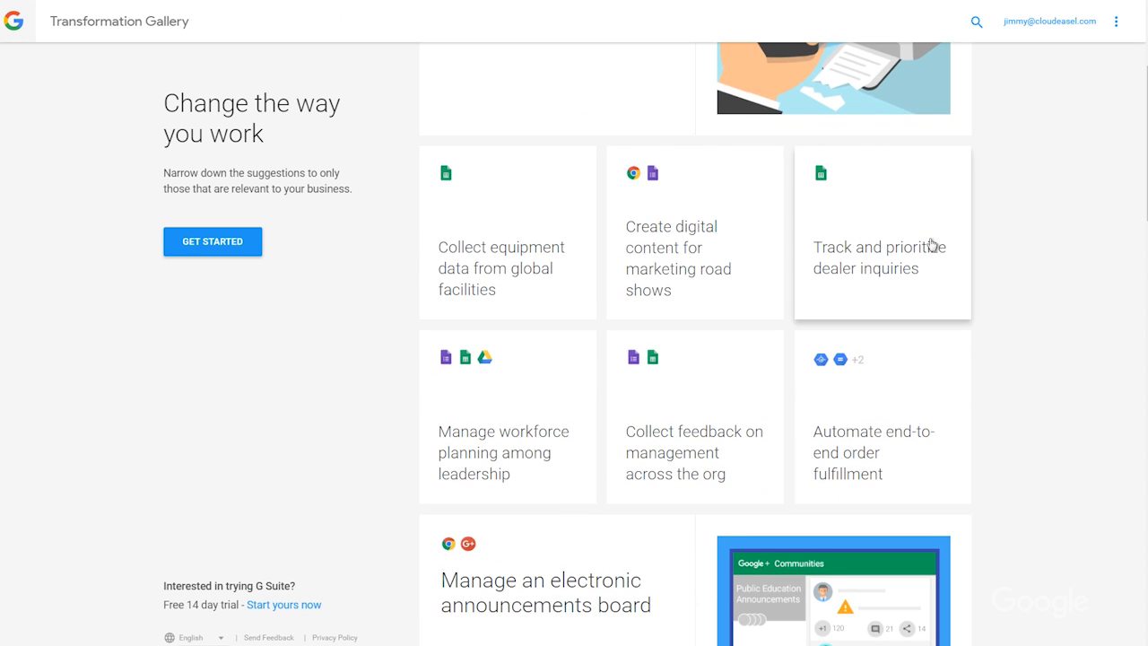
pyautogui.scroll(-3)
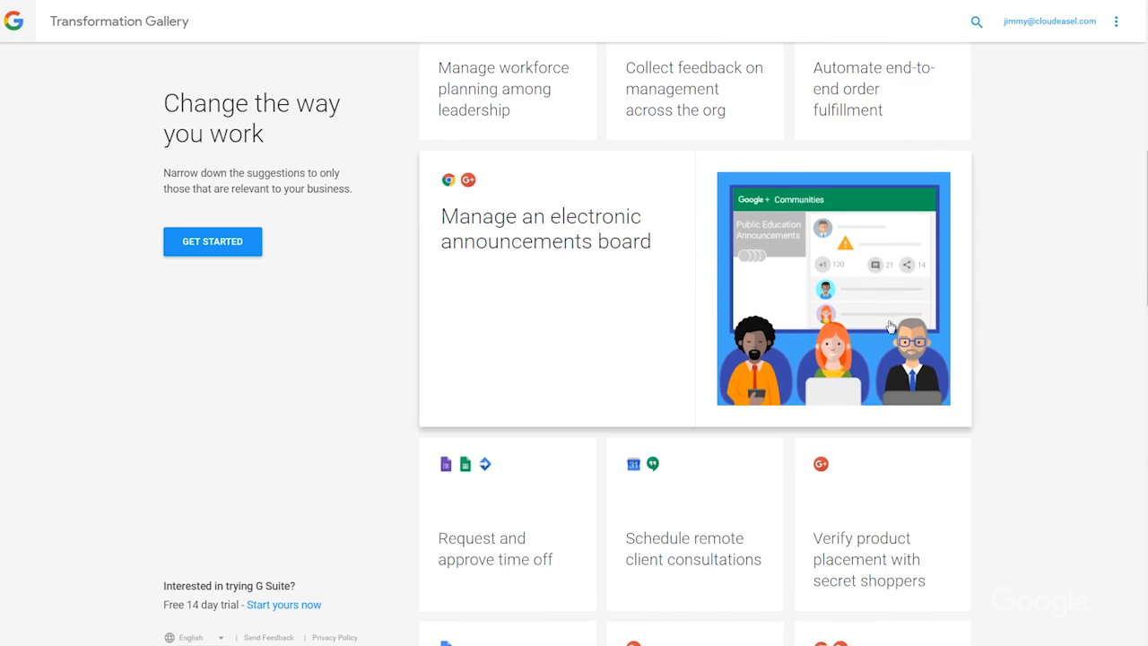
pyautogui.scroll(-3)
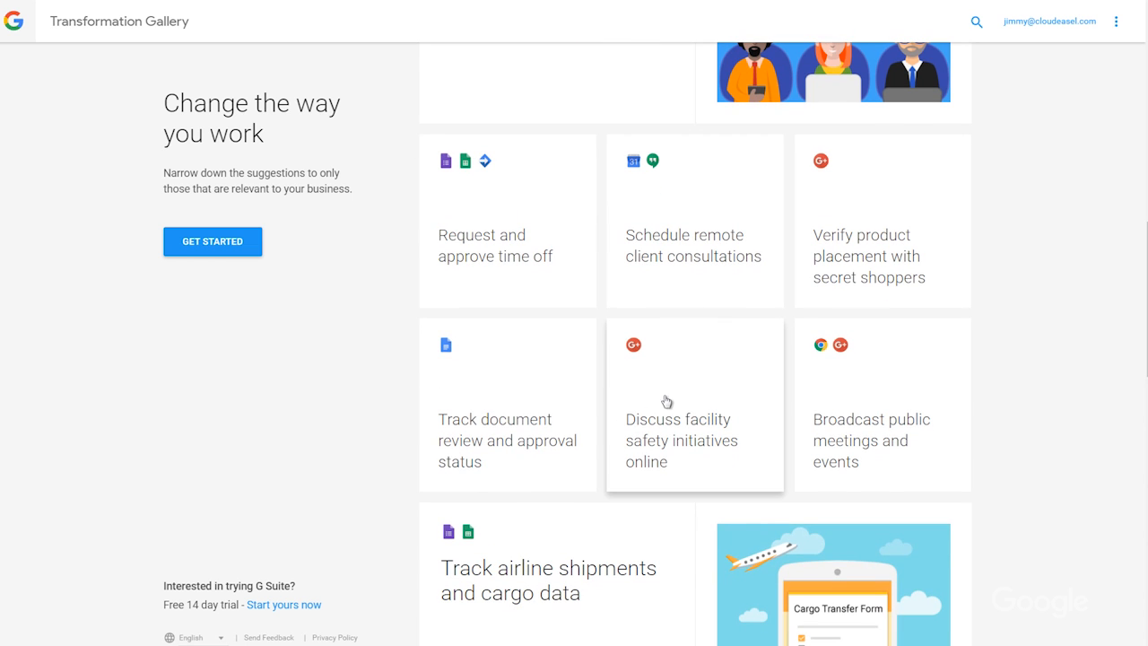
pyautogui.moveTo(693, 243)
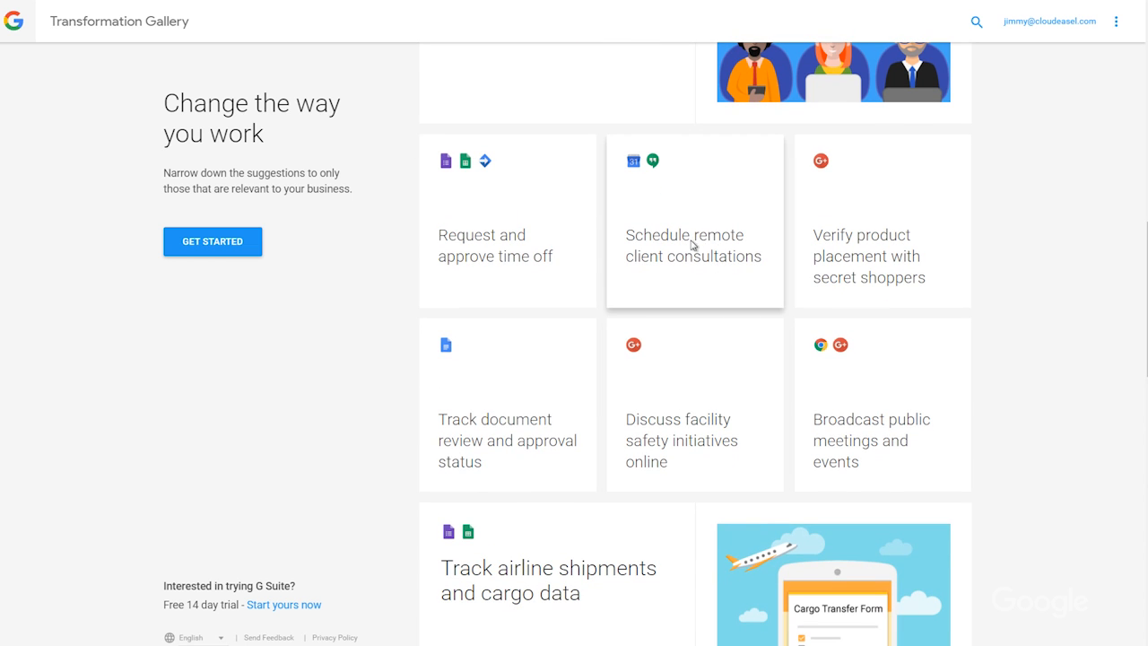
pyautogui.click(696, 244)
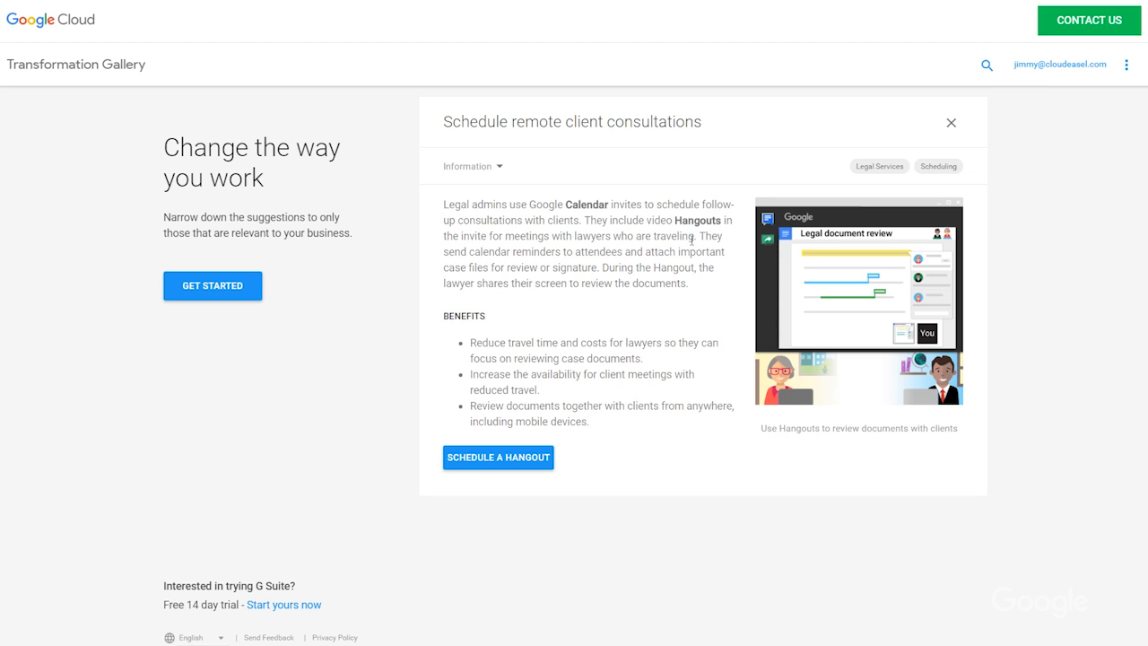
pyautogui.moveTo(624, 337)
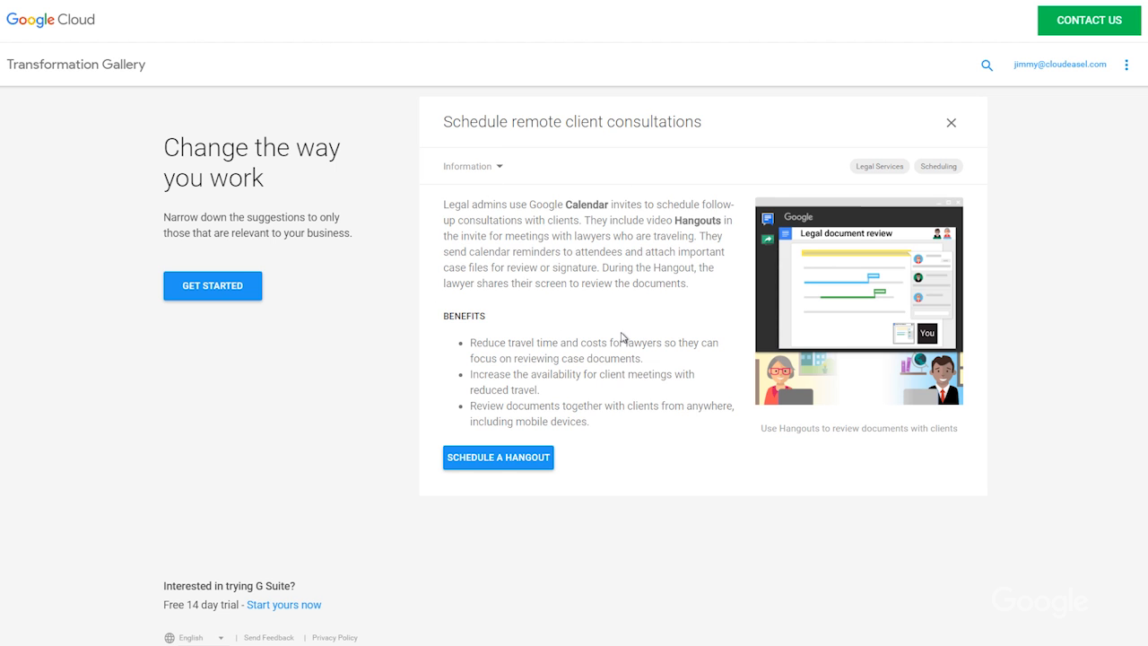
pyautogui.moveTo(65, 68)
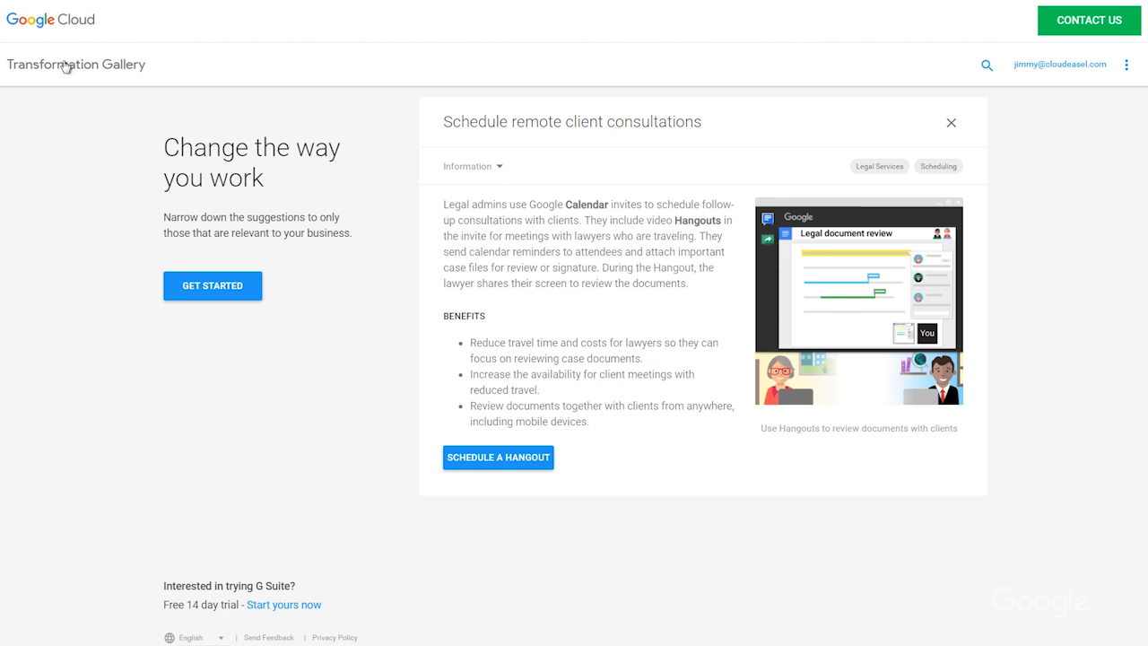
pyautogui.click(951, 122)
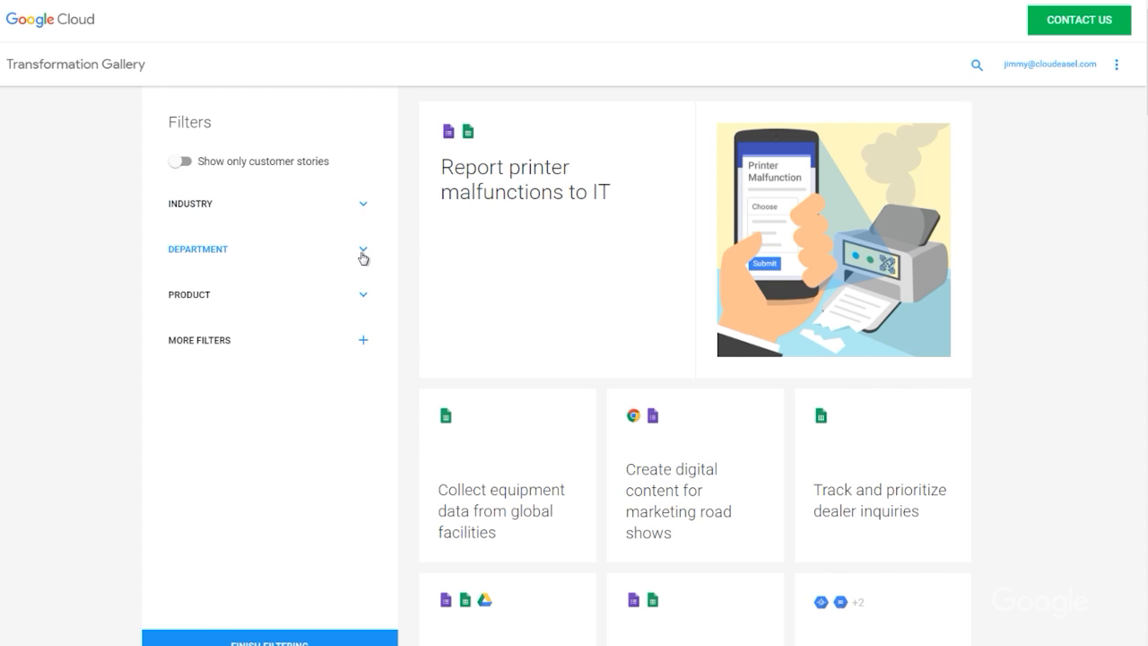
# Search 'approve time off' and open the Request and approve time off solution's sample script and procedure.
pyautogui.click(362, 294)
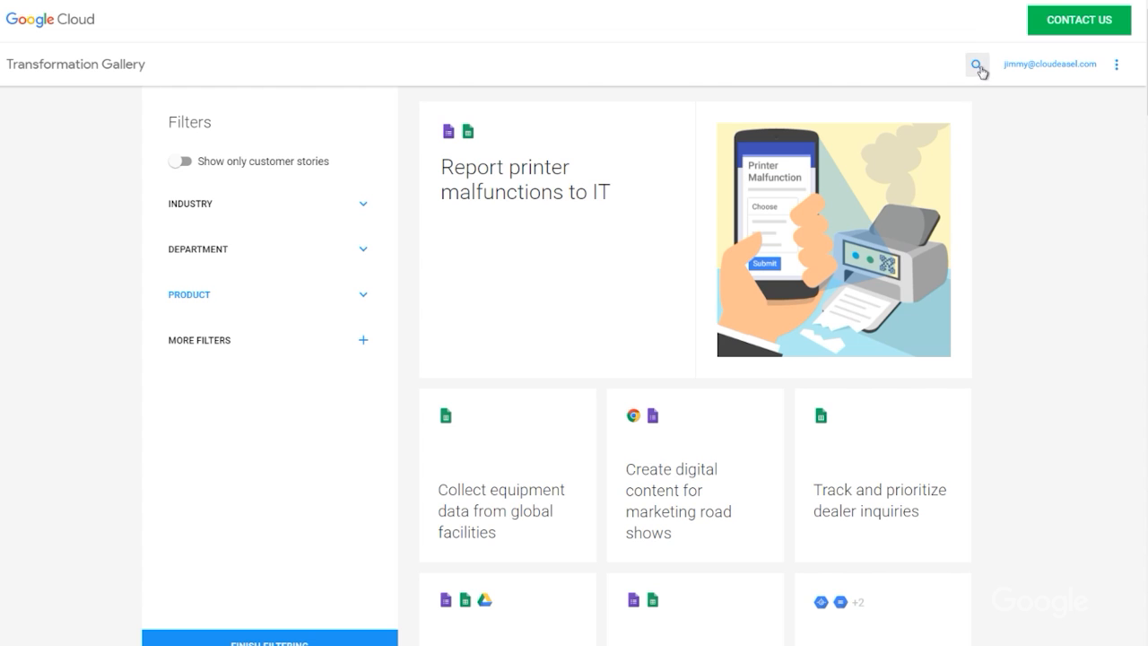
pyautogui.write('approve time off')
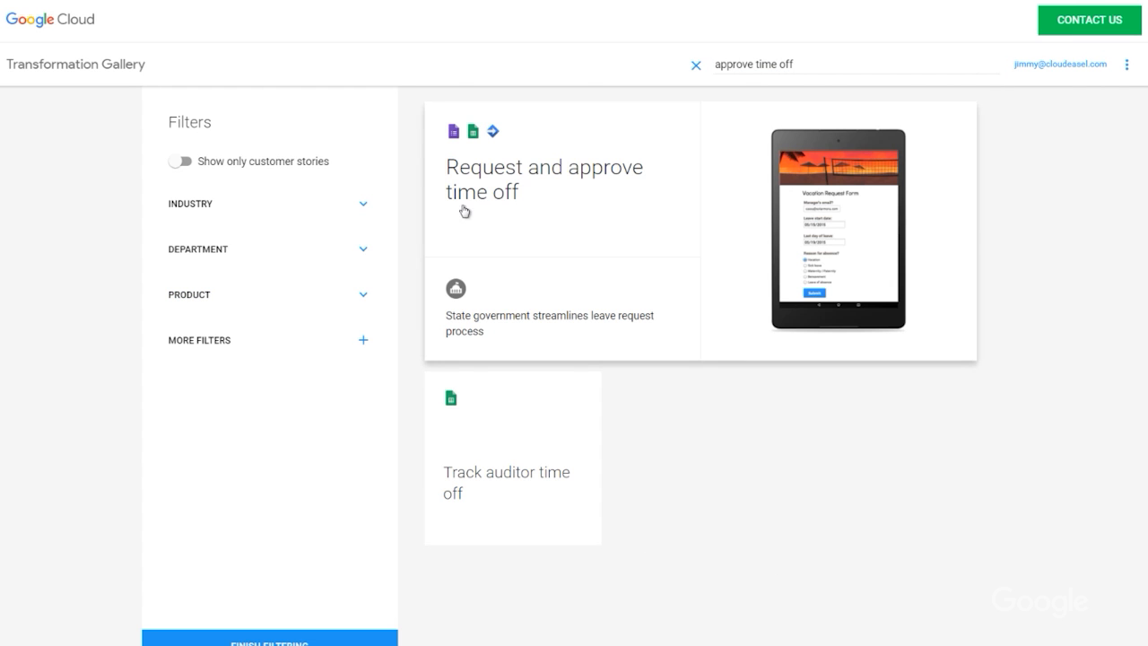
pyautogui.click(542, 180)
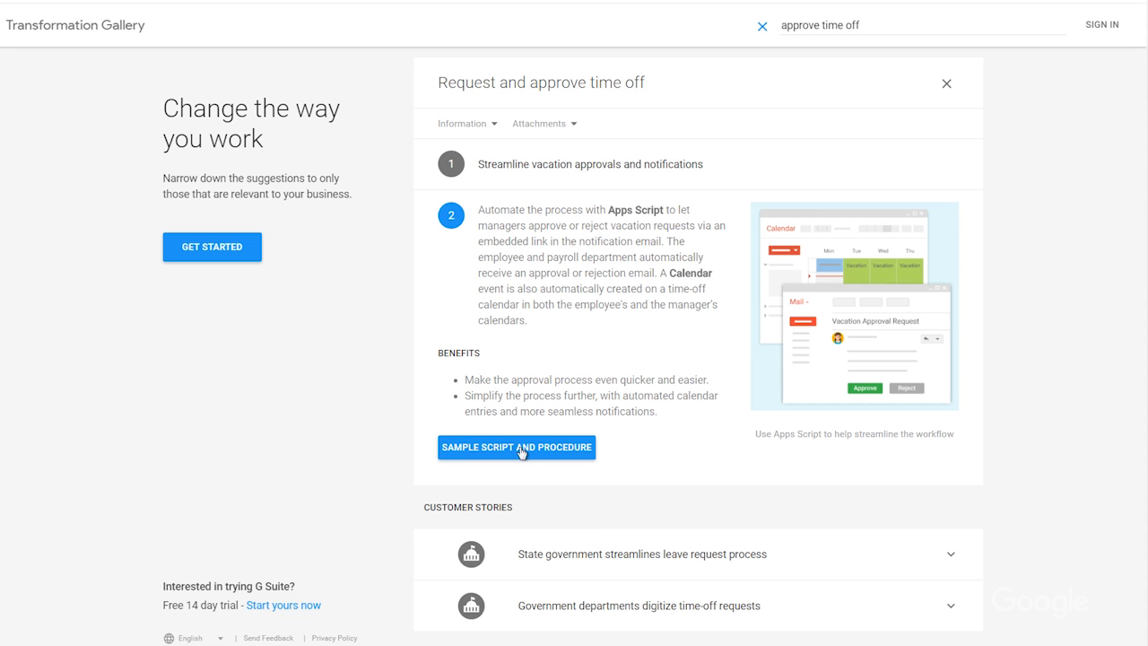
pyautogui.click(516, 446)
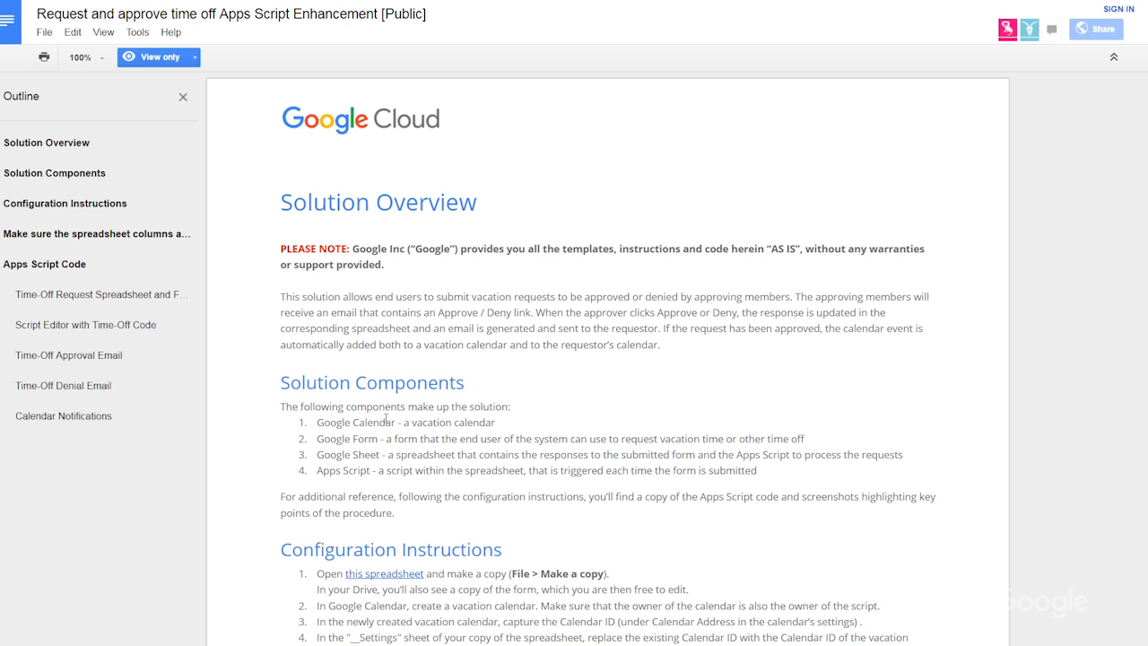
pyautogui.moveTo(315, 464)
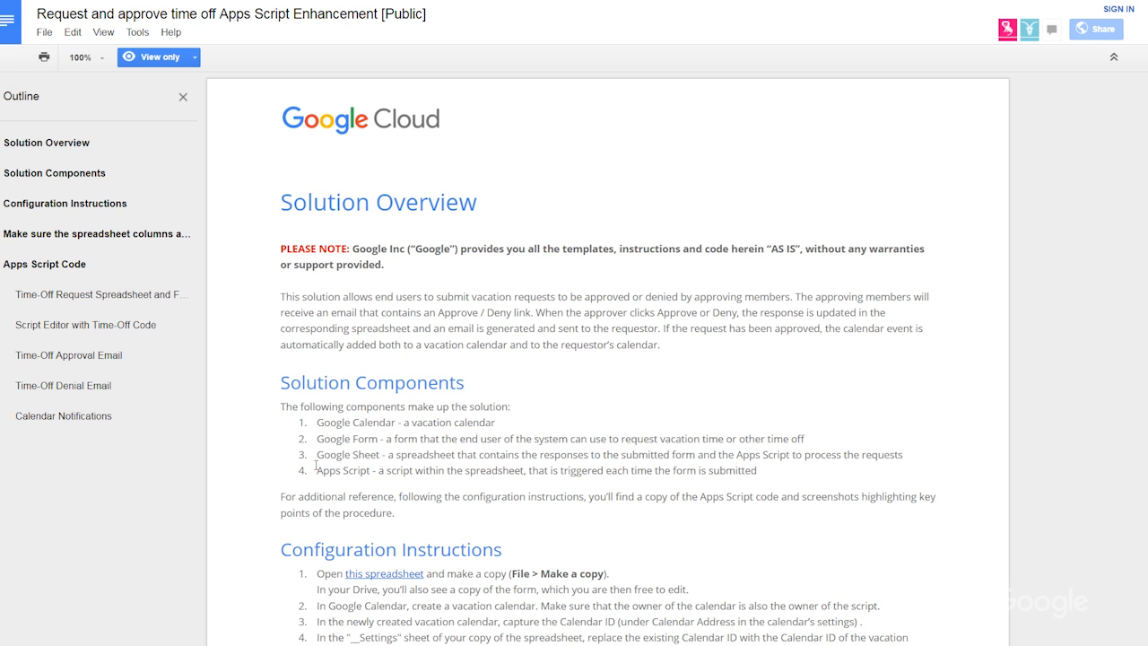
pyautogui.moveTo(398, 581)
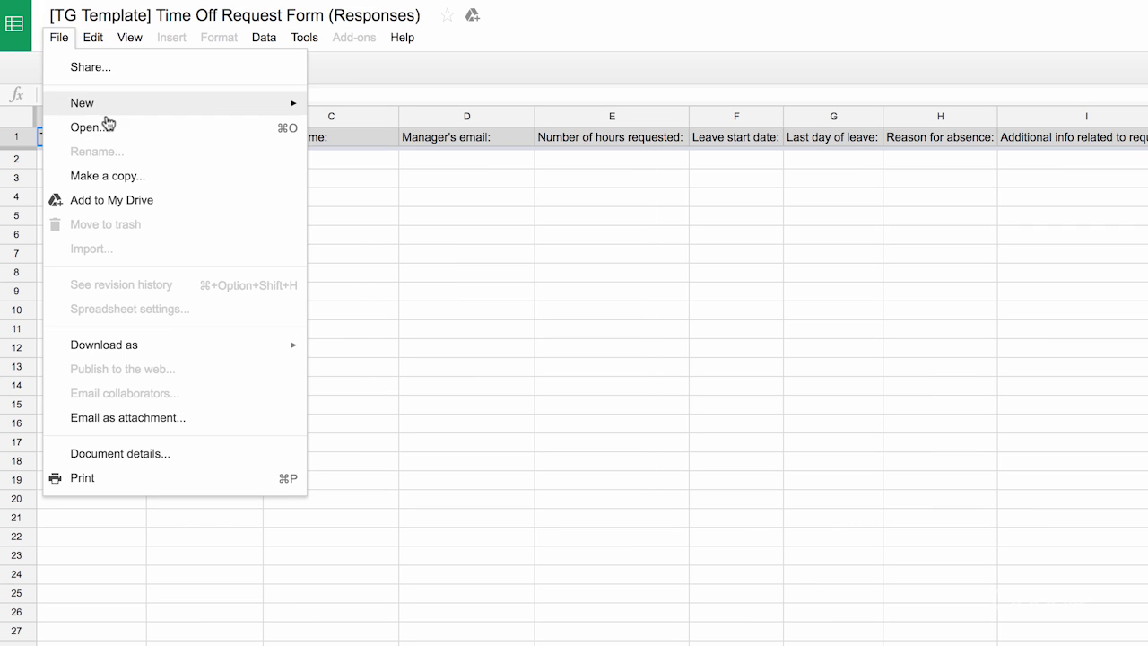
# Copy the template spreadsheet as Cloudeasel Vacation Form.
pyautogui.click(107, 175)
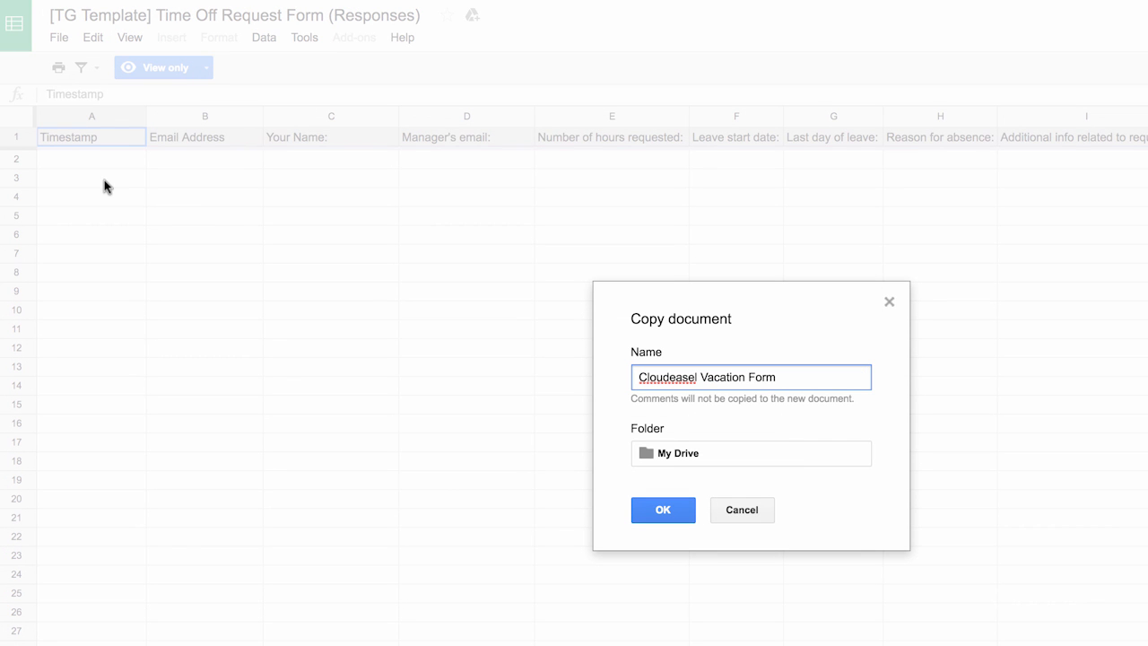
pyautogui.click(664, 509)
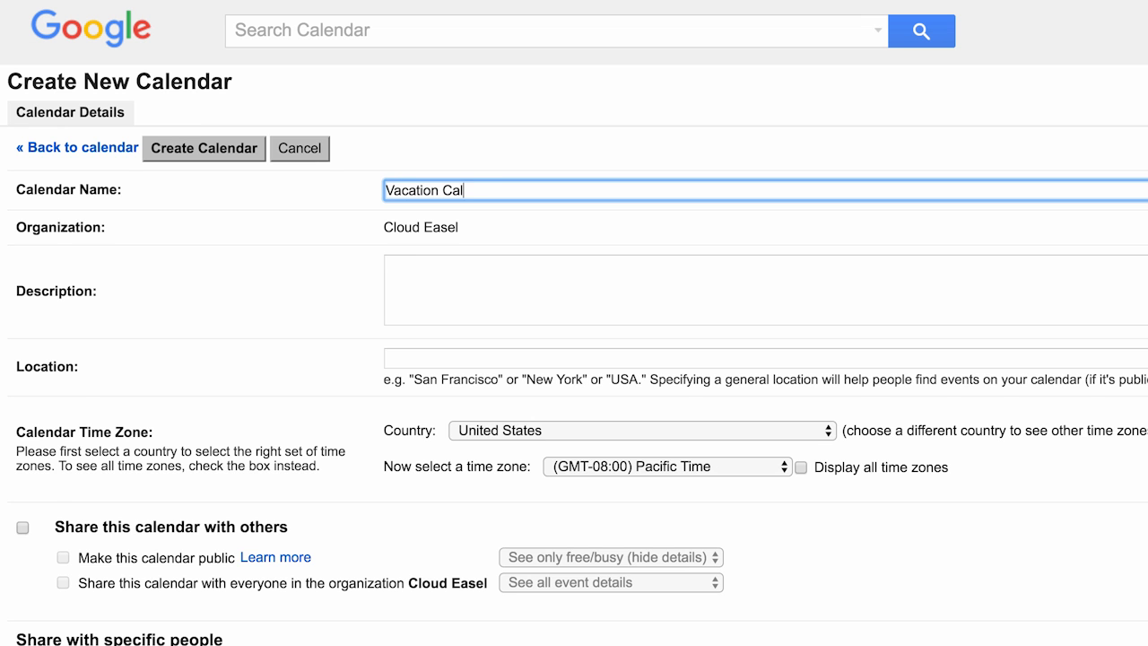
# Create Vacation Calendar and select its Calendar ID in its settings page.
pyautogui.click(204, 147)
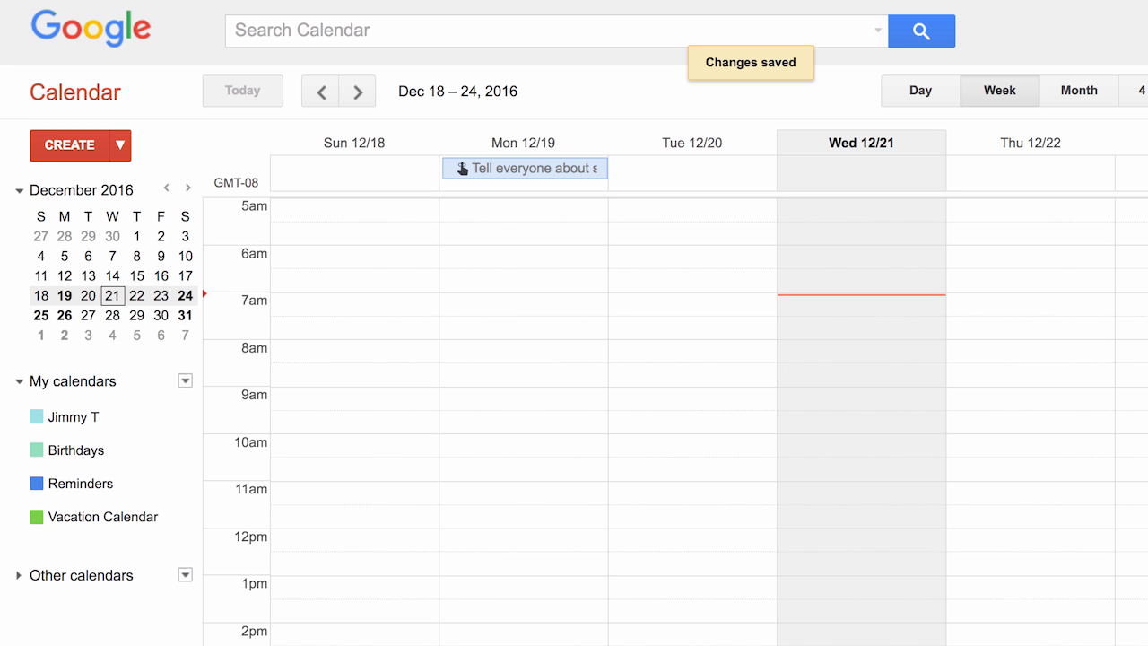
pyautogui.click(186, 518)
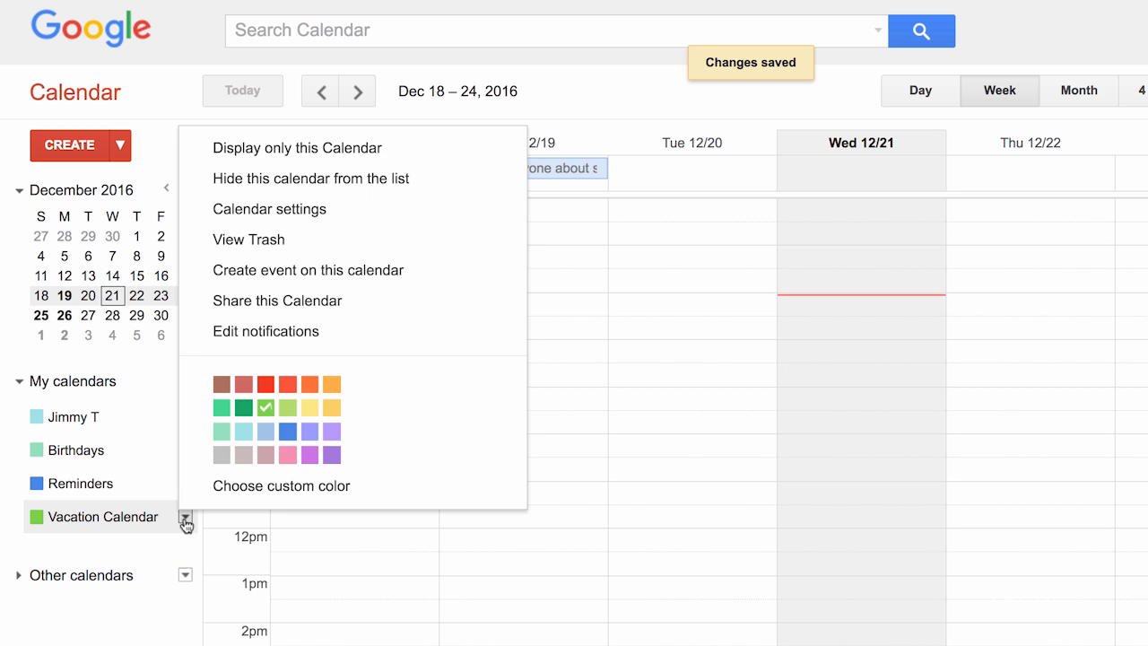
pyautogui.click(269, 208)
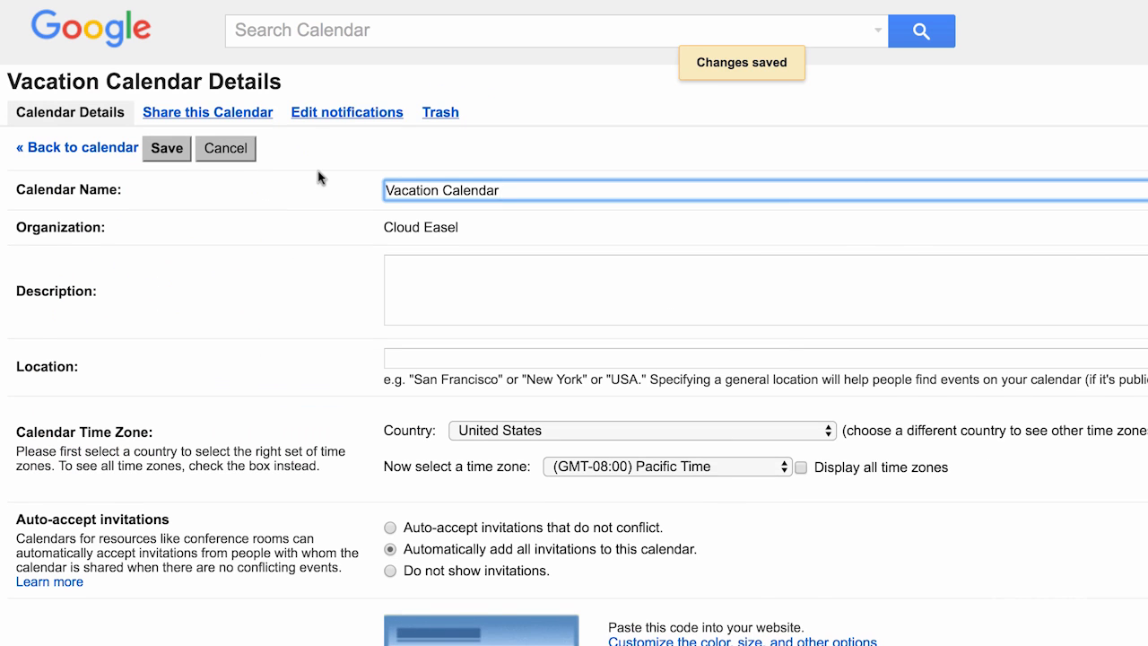
pyautogui.scroll(-3)
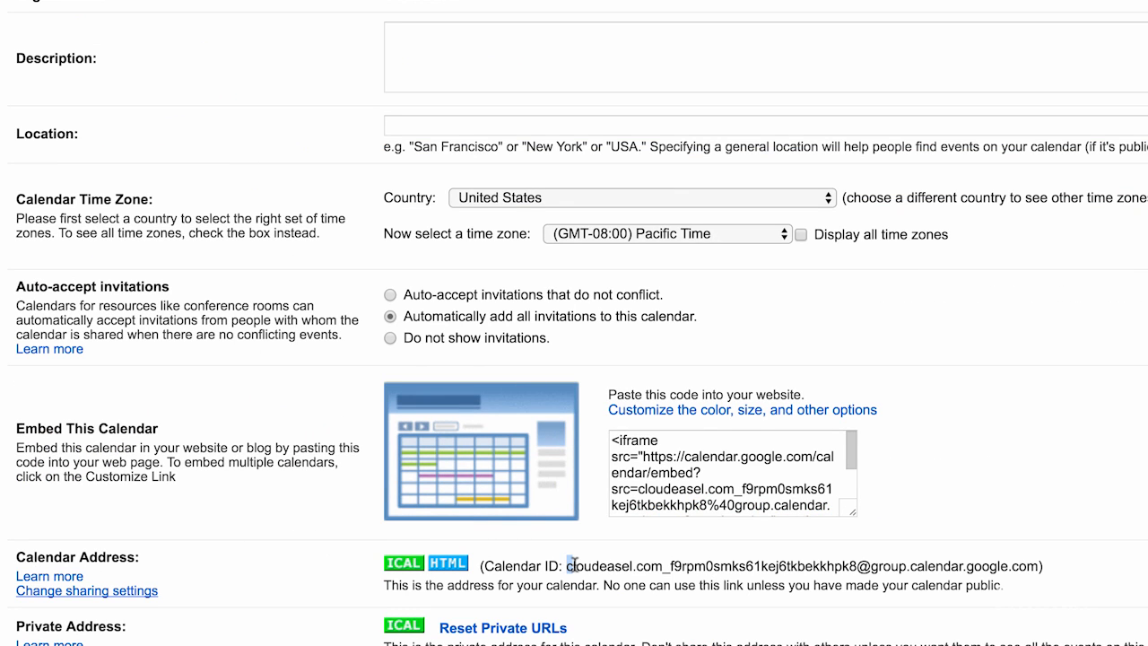
pyautogui.doubleClick(798, 567)
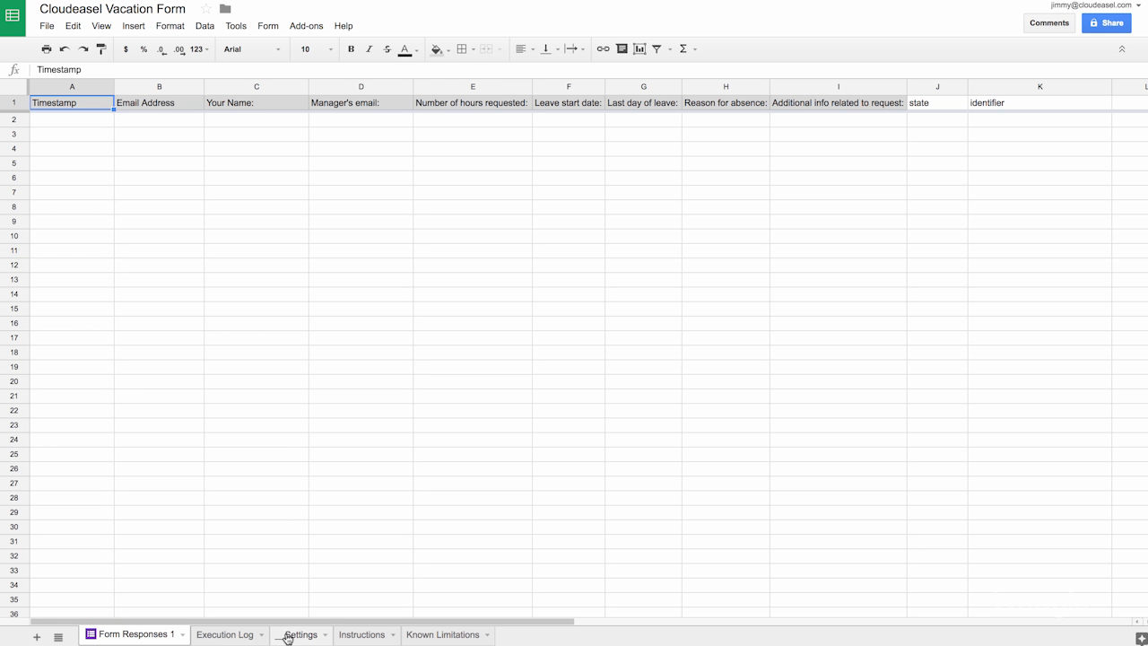
# Paste the Vacation Calendar ID as GROUP_CALENDAR_ID on the __Settings sheet and select the spreadsheet ID.
pyautogui.click(300, 635)
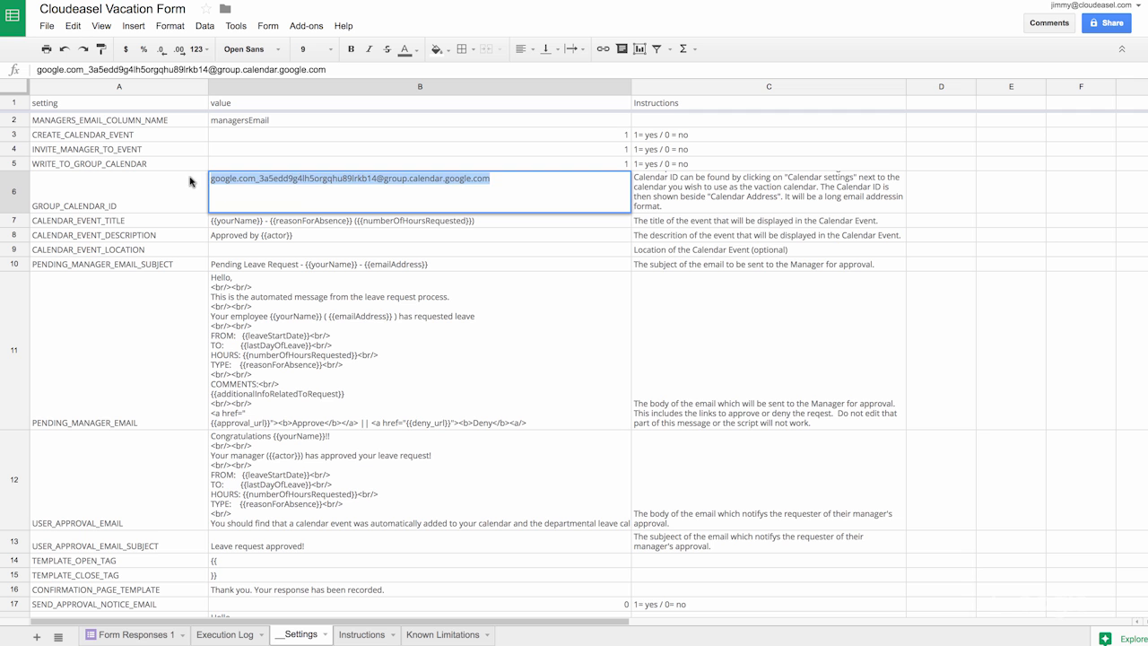
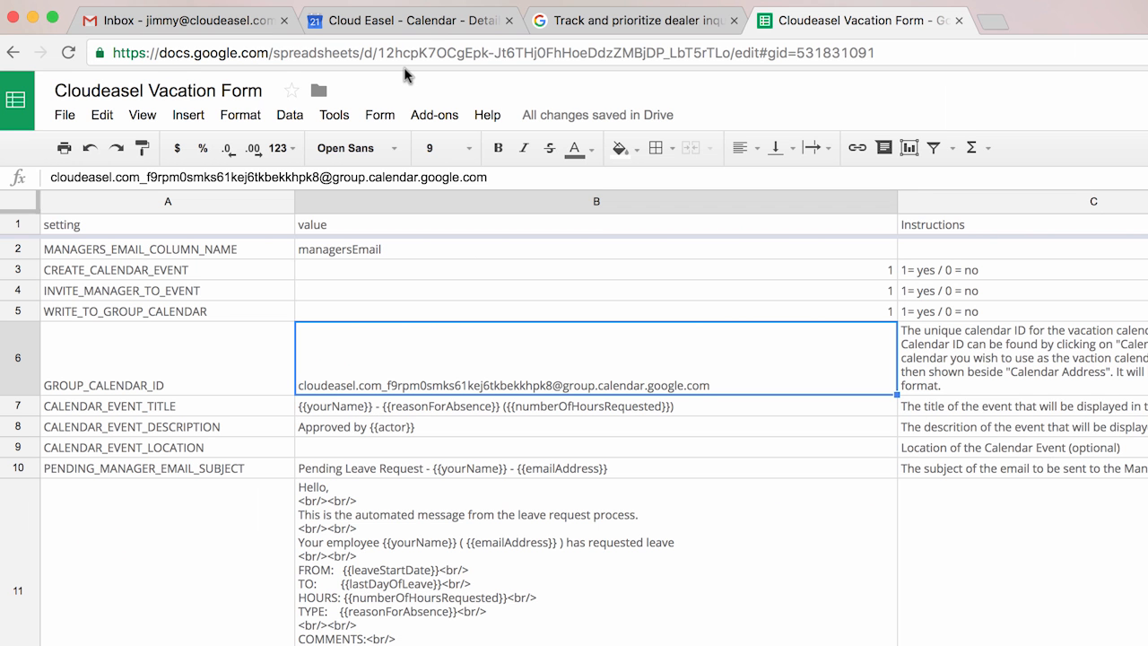
pyautogui.doubleClick(627, 52)
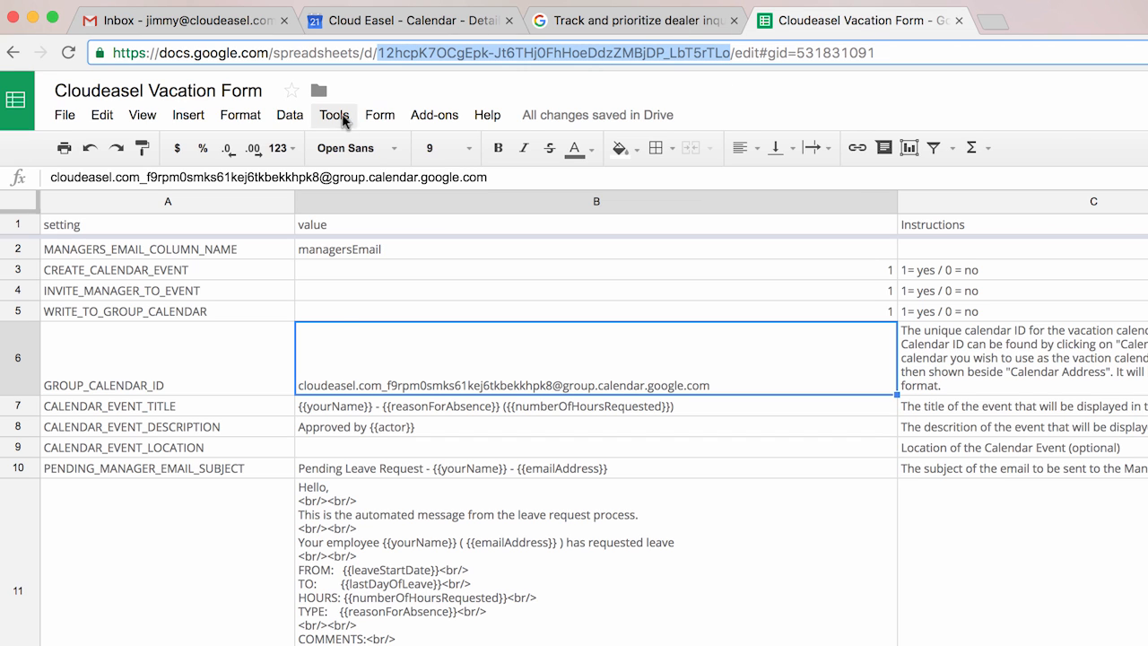
# In the script editor, paste the spreadsheet ID into SPREADSHEET_KEY, save, and run the script.
pyautogui.click(334, 115)
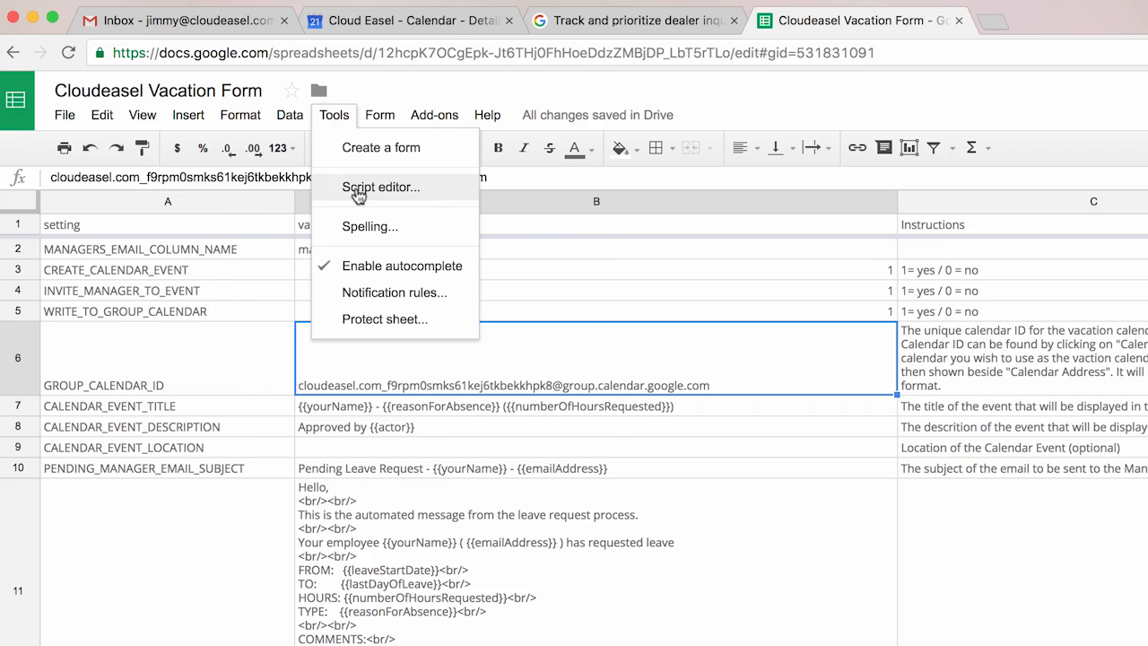
pyautogui.click(380, 187)
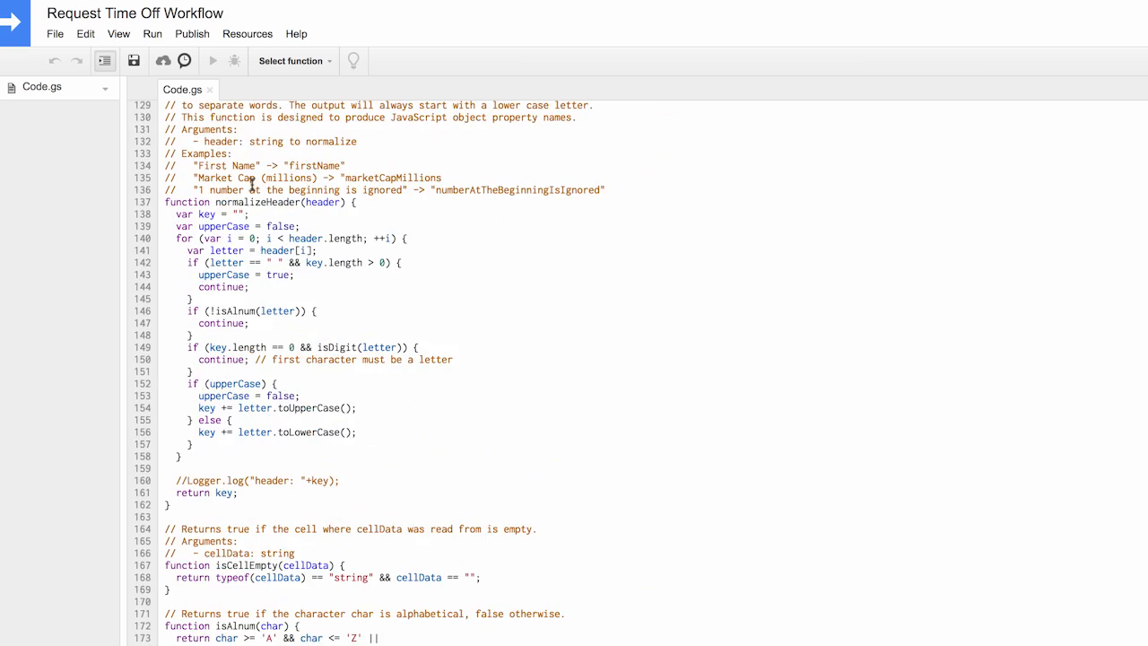
pyautogui.scroll(-3)
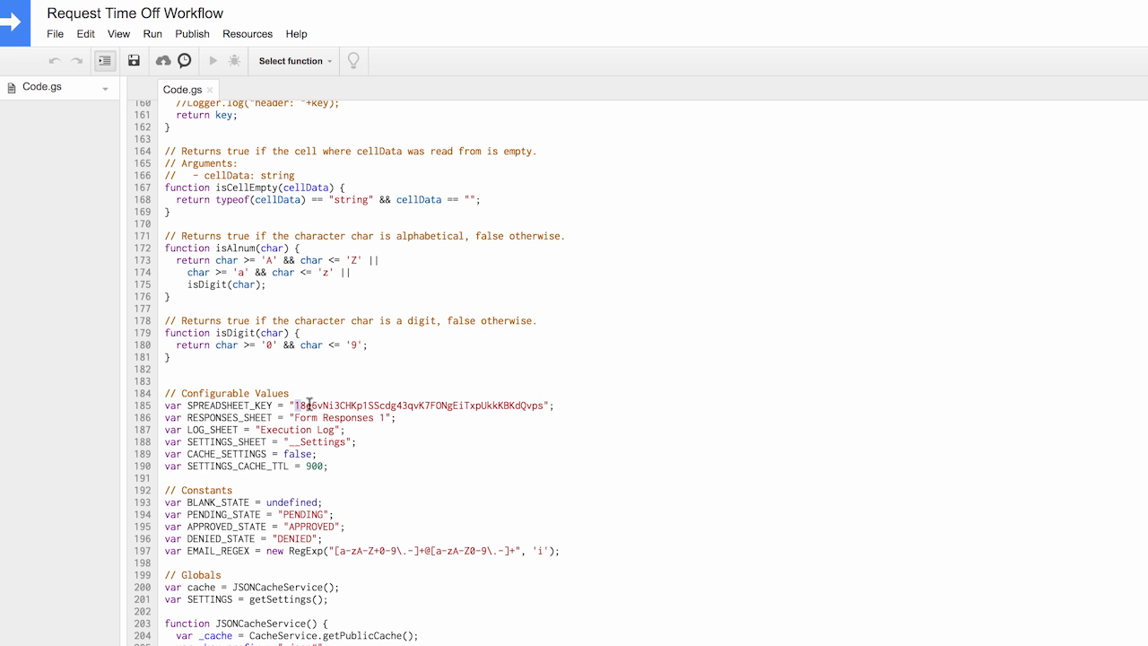
pyautogui.rightClick(421, 405)
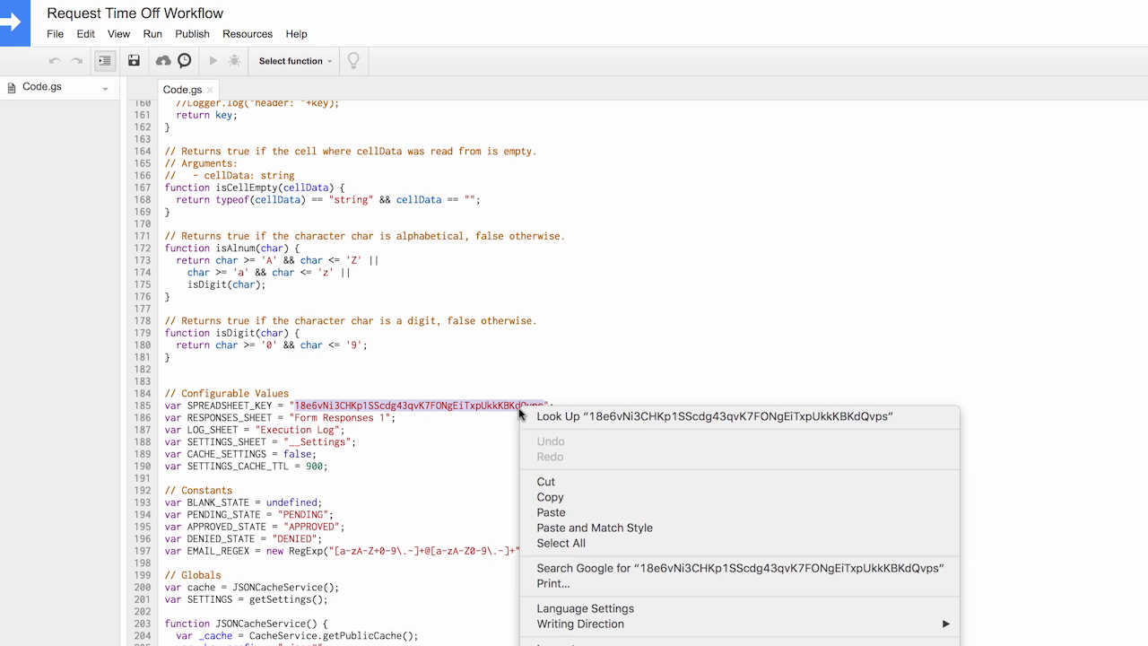
pyautogui.click(551, 512)
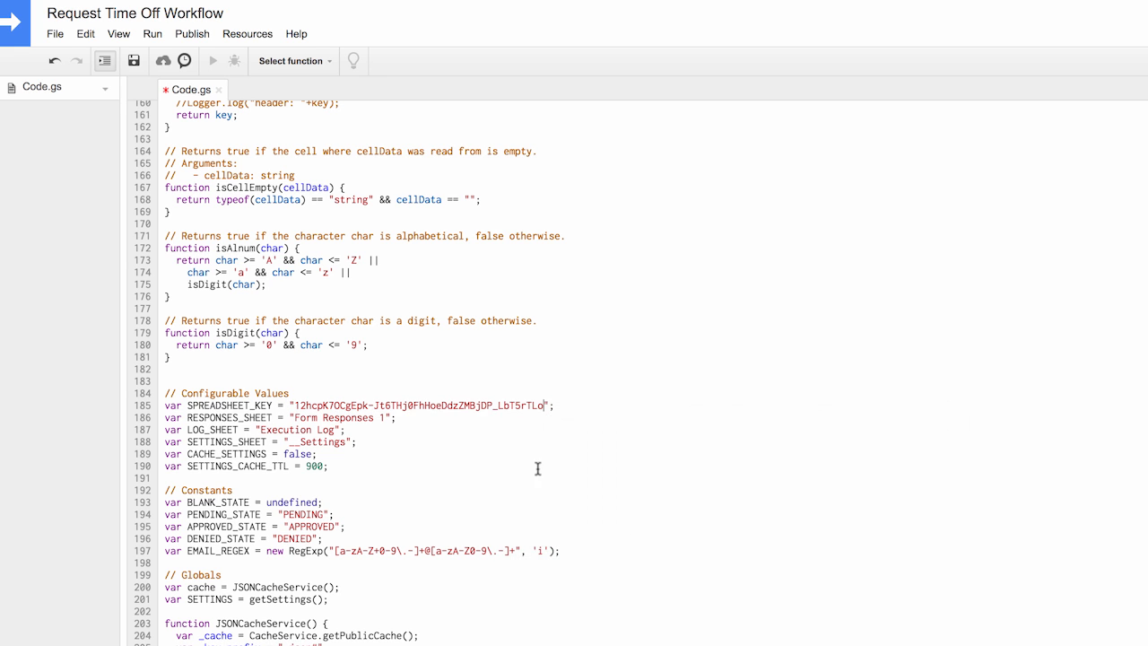
pyautogui.click(132, 61)
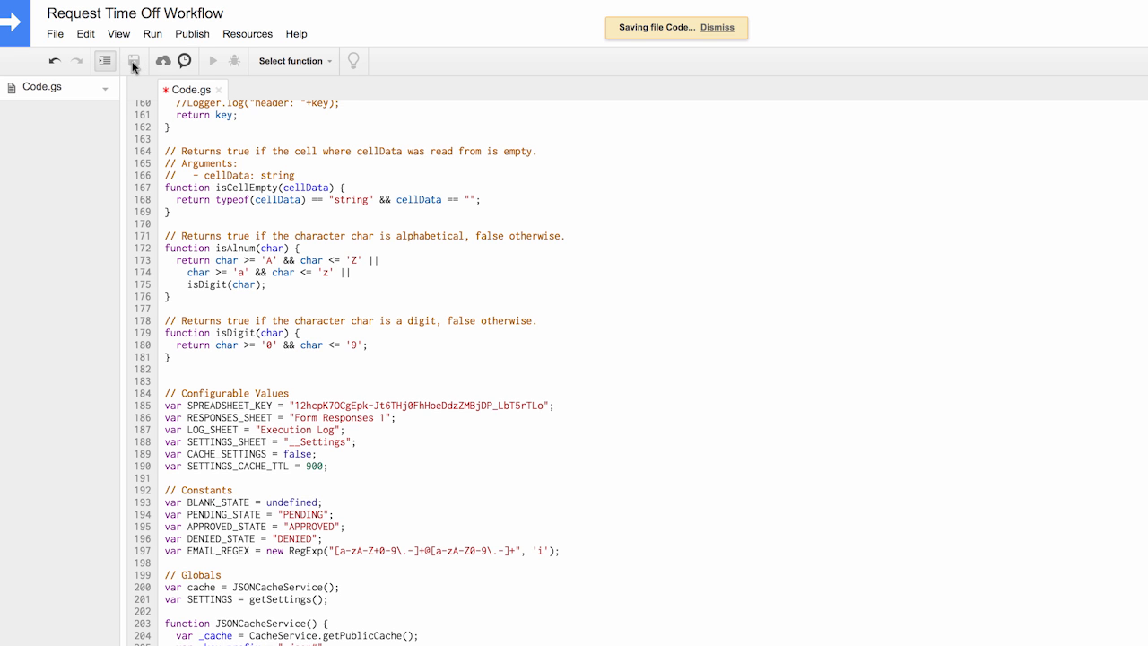
pyautogui.click(153, 33)
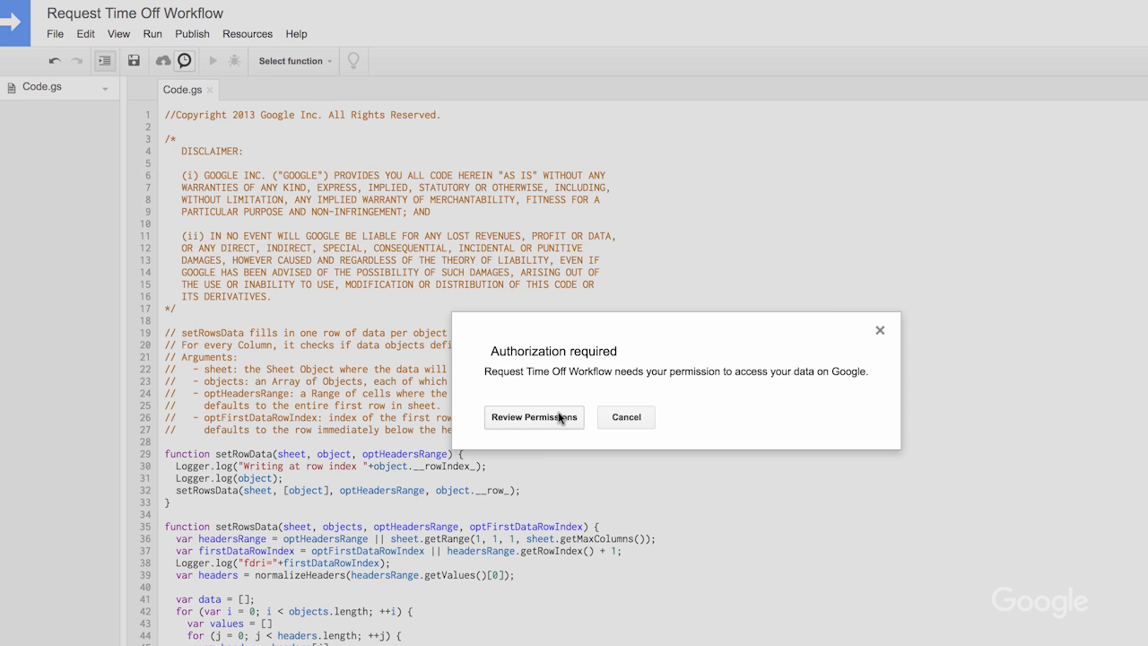
# Grant the Request Time Off Workflow script access to the account and dismiss the TypeError notice.
pyautogui.click(535, 416)
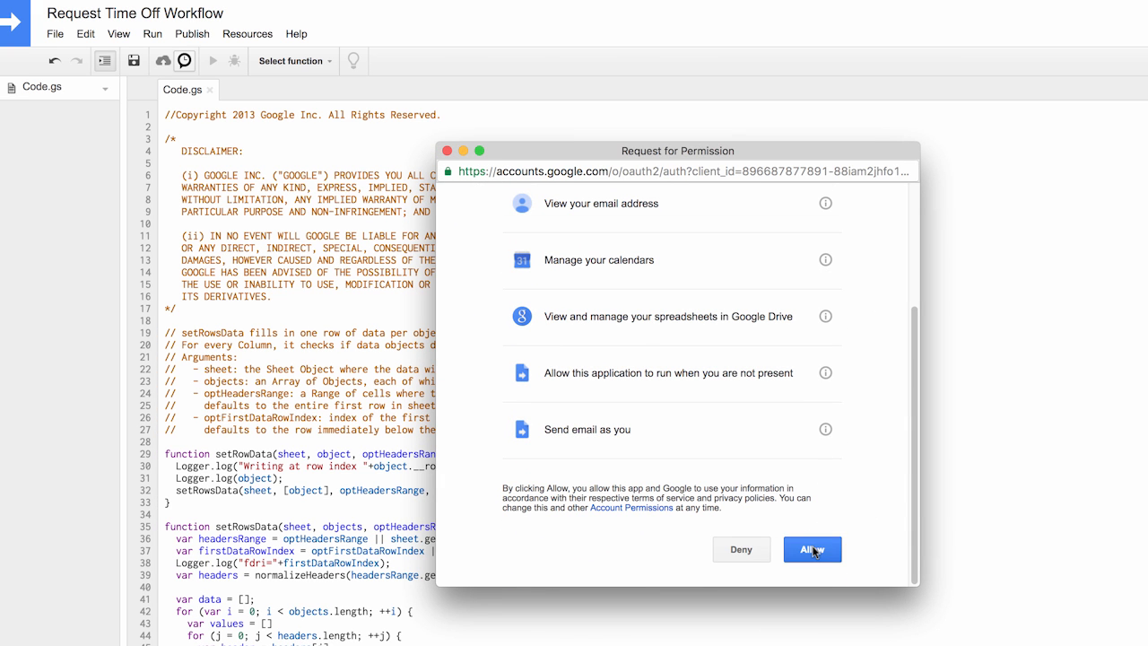
pyautogui.click(810, 549)
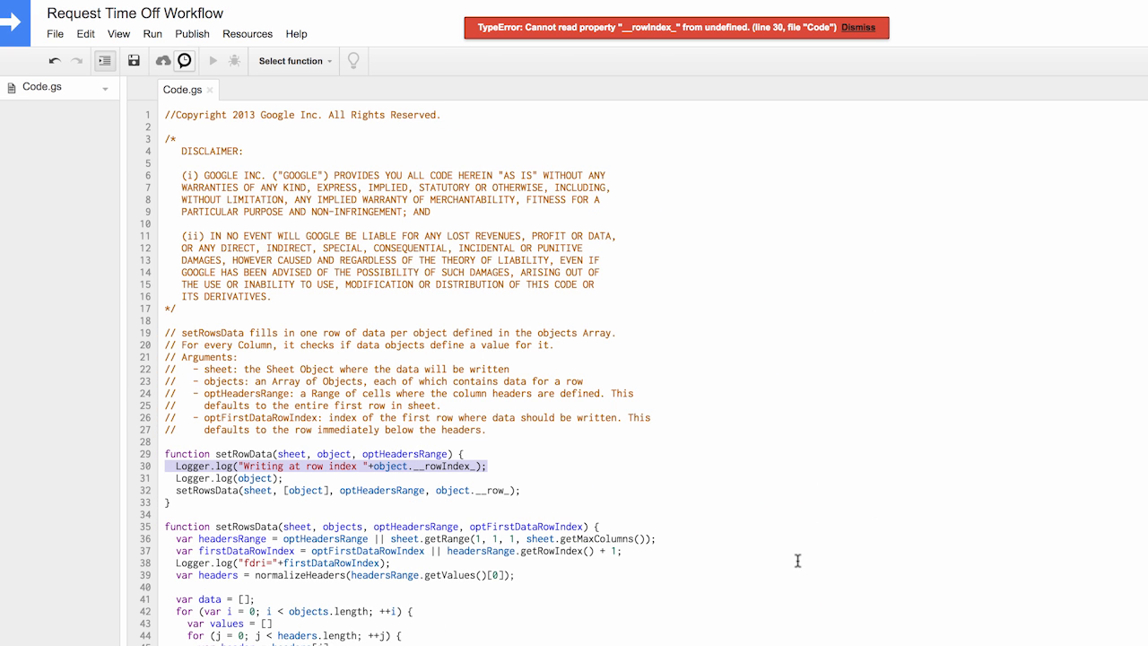
pyautogui.moveTo(859, 43)
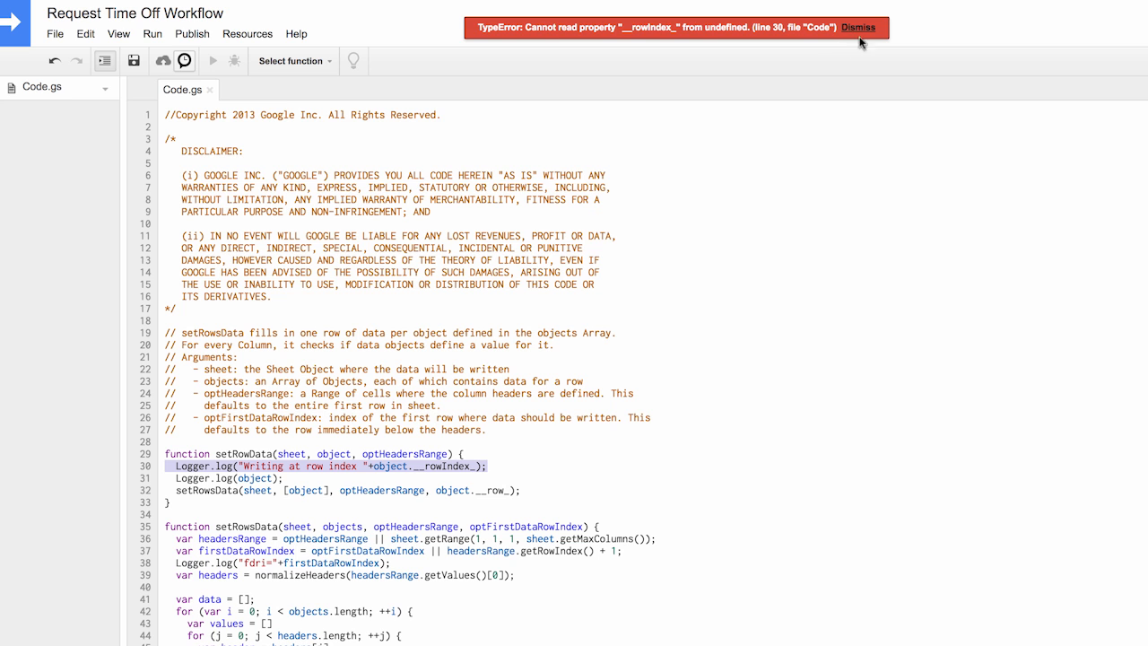
pyautogui.click(857, 27)
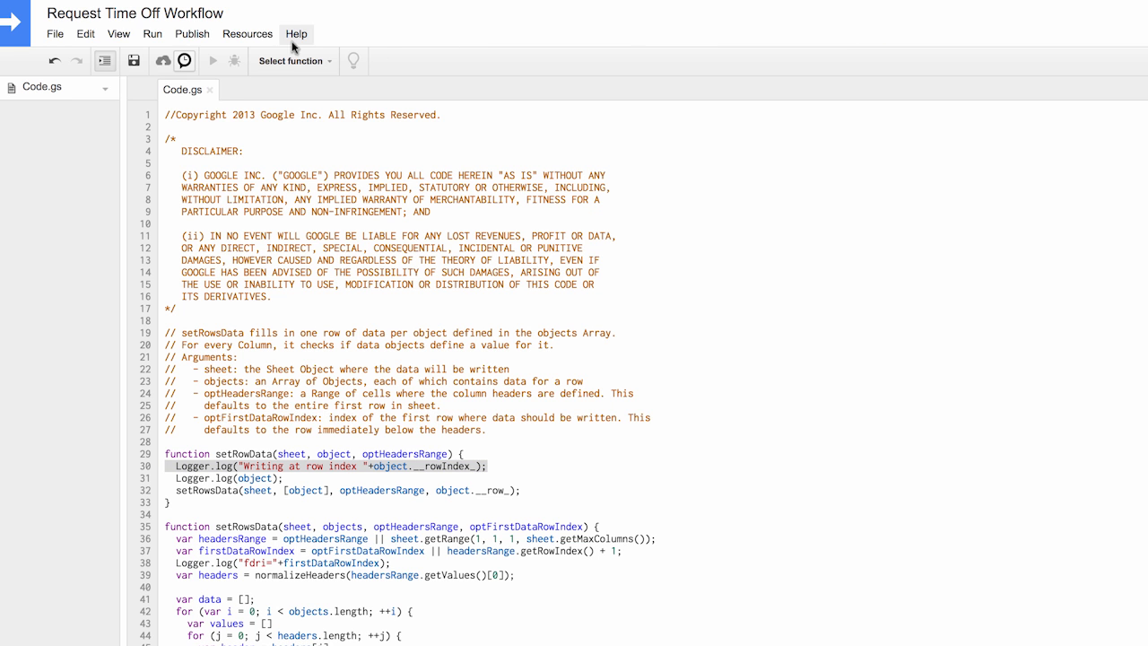
# Configure a project trigger running onFormSubmit from the spreadsheet on form submit.
pyautogui.click(248, 33)
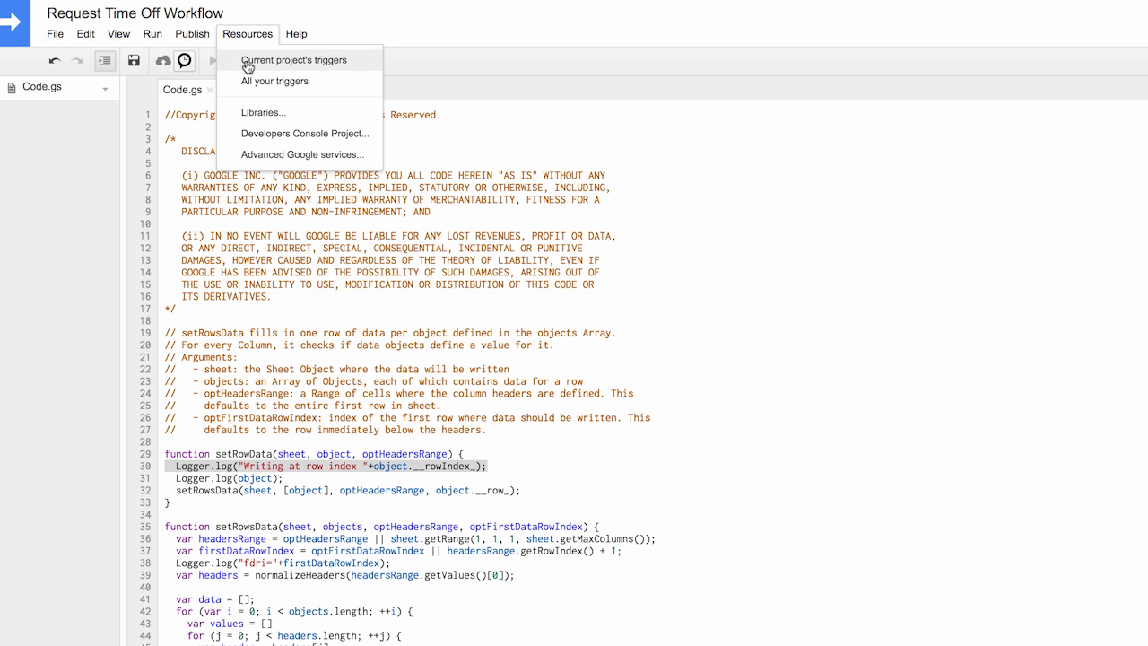
pyautogui.click(294, 61)
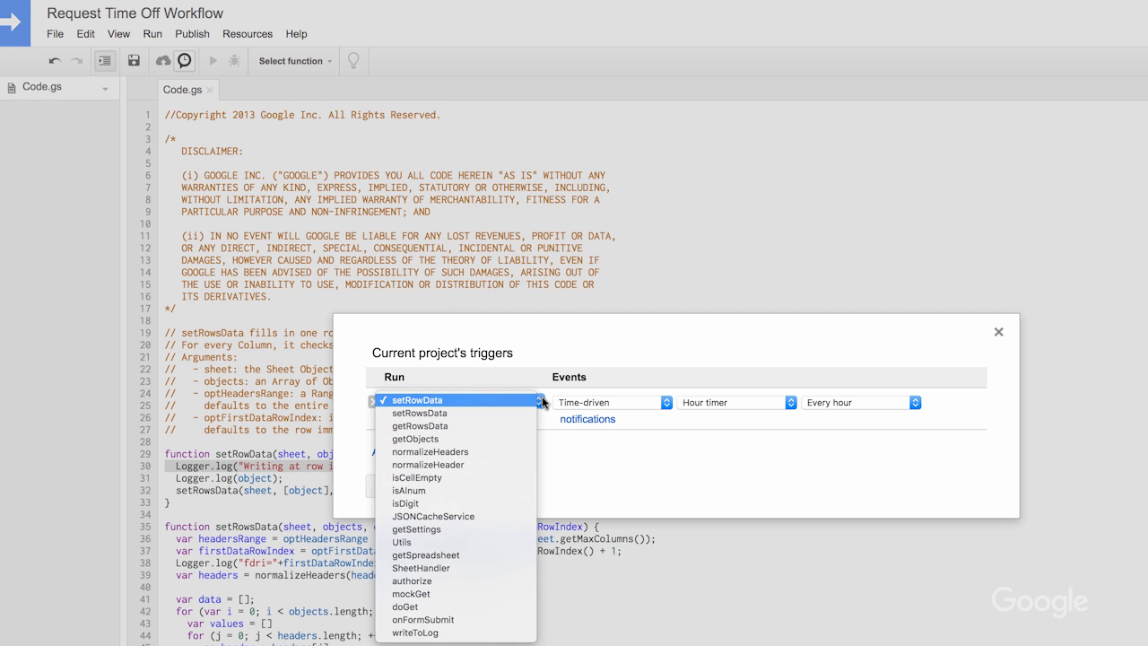
pyautogui.click(423, 619)
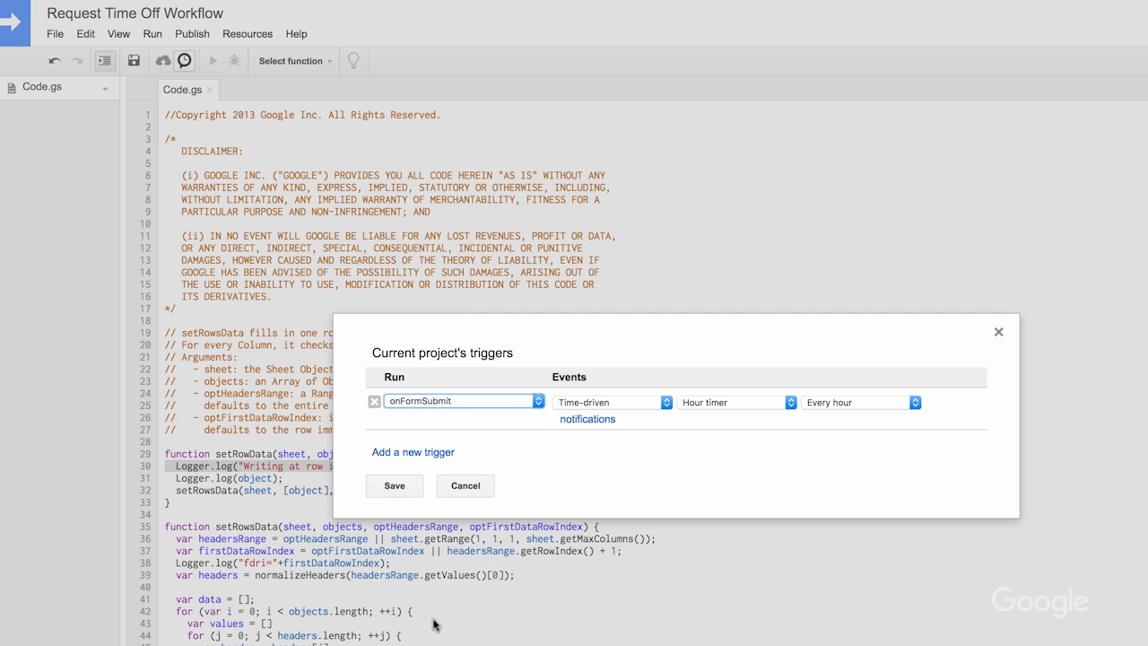
pyautogui.click(613, 402)
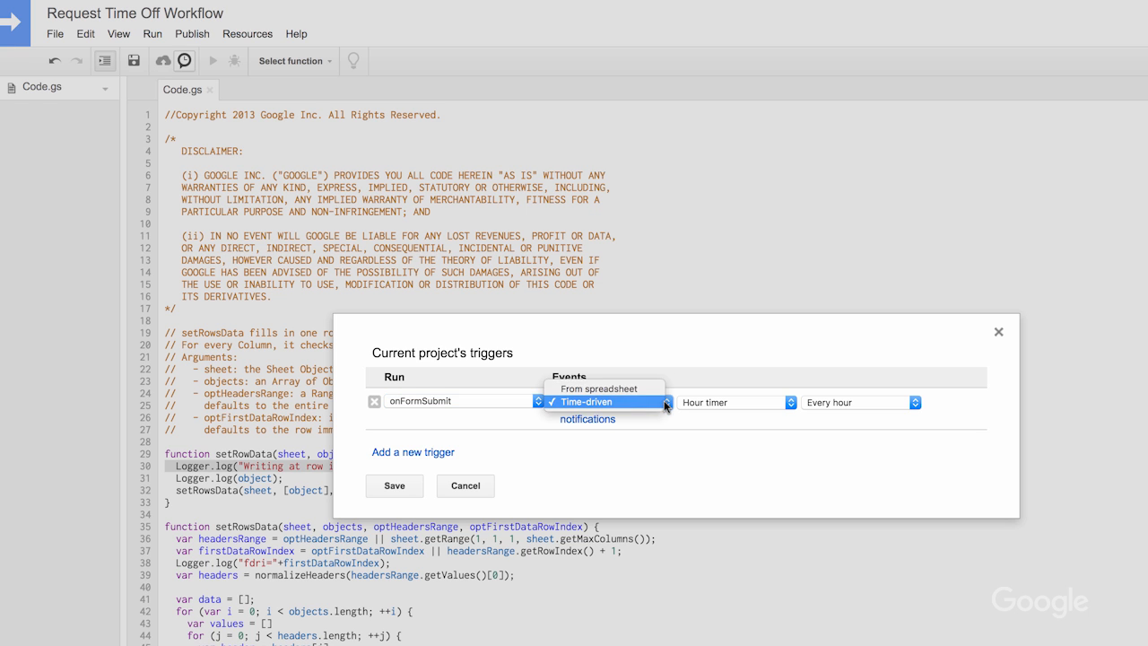
pyautogui.click(603, 387)
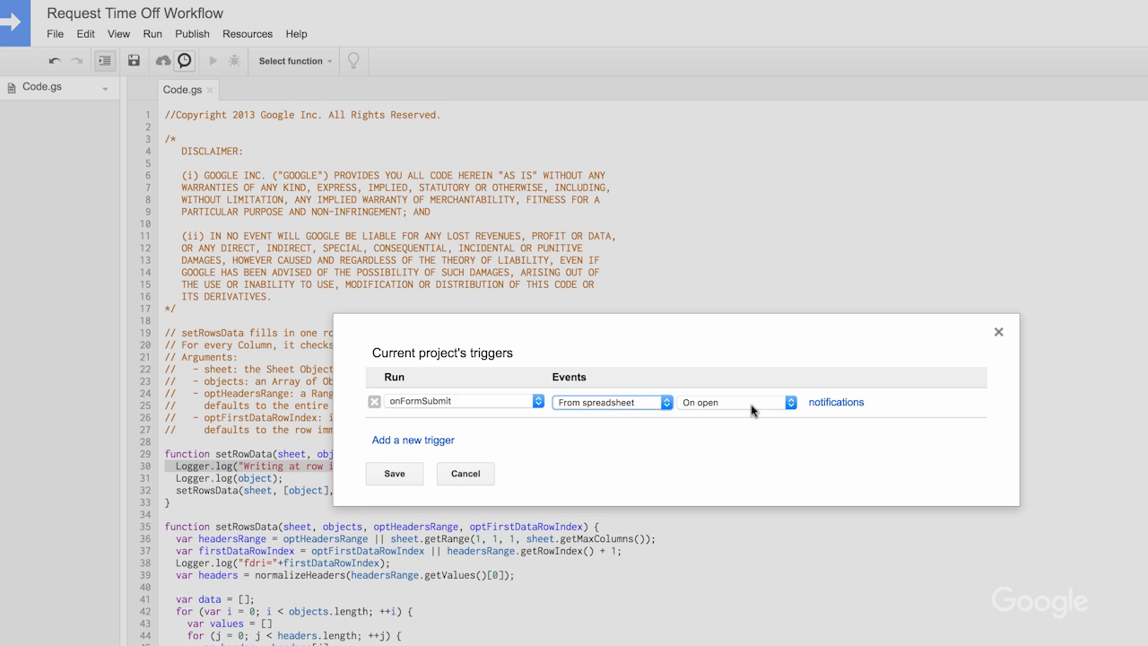
pyautogui.click(736, 401)
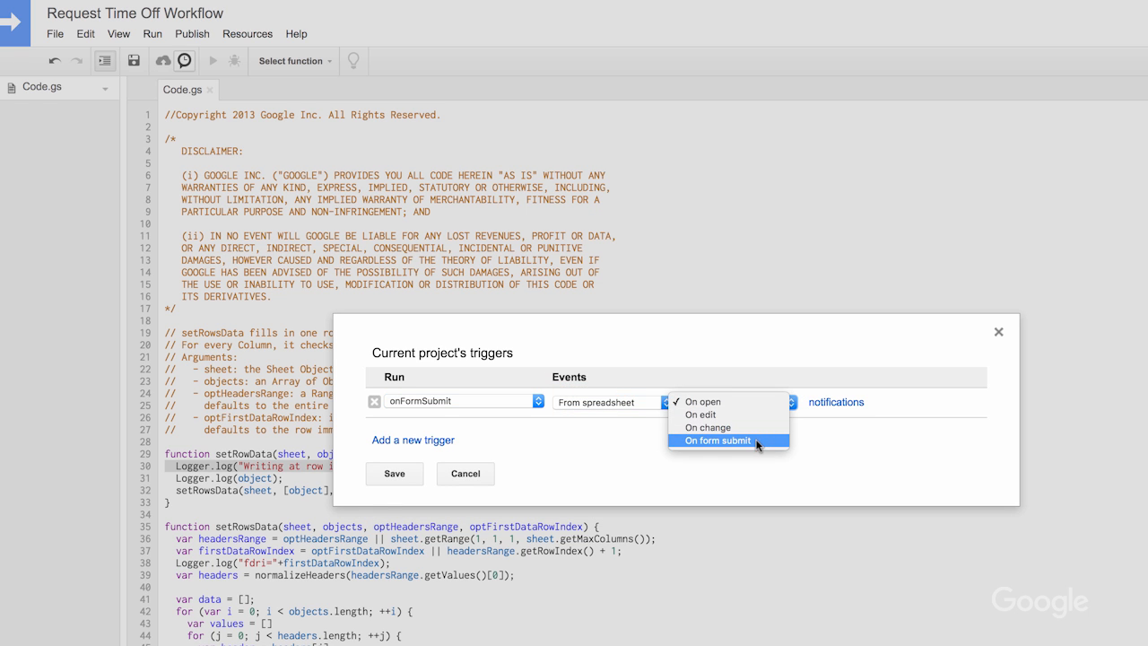
pyautogui.click(716, 441)
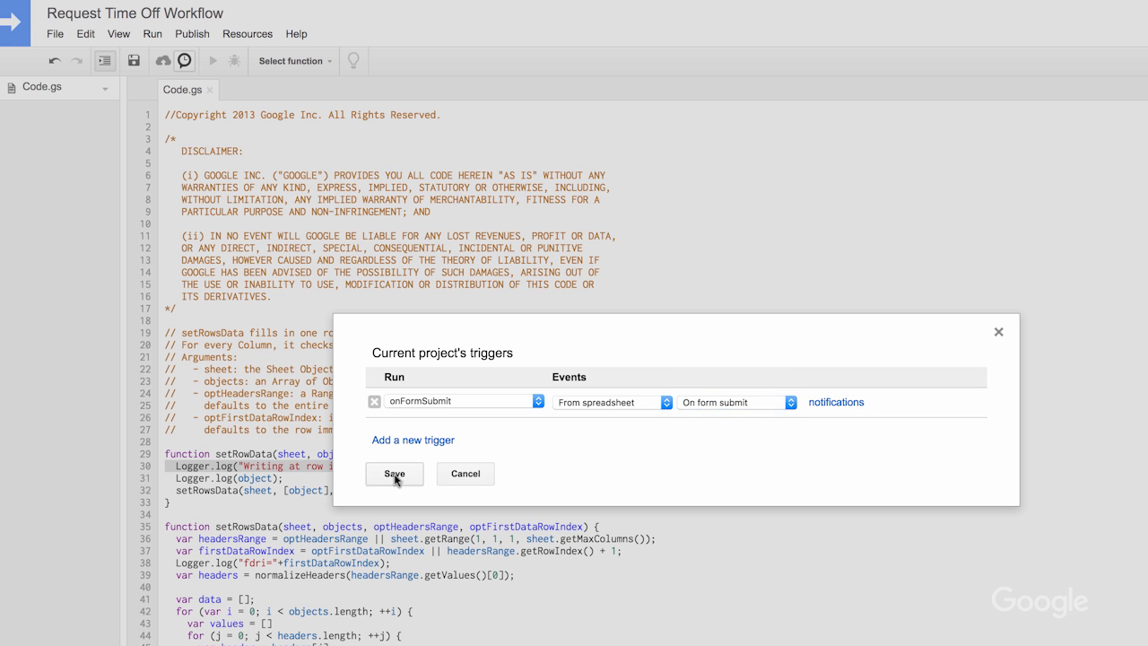
# Save the trigger and start a web app deployment with version 'New vacation form'.
pyautogui.click(394, 473)
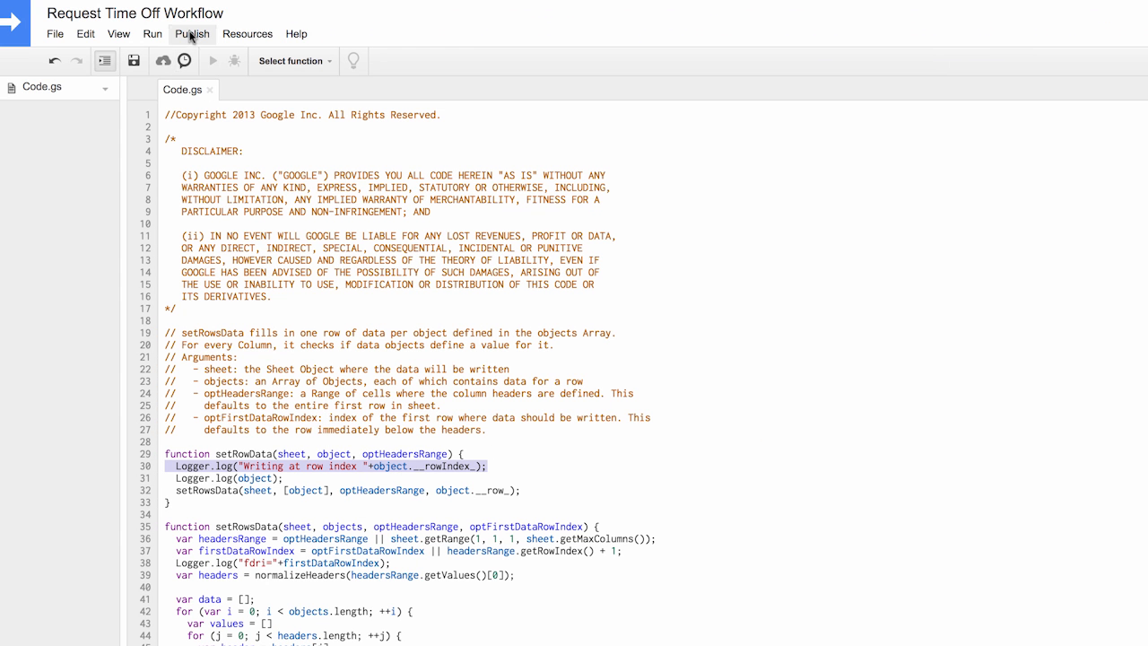
pyautogui.click(192, 32)
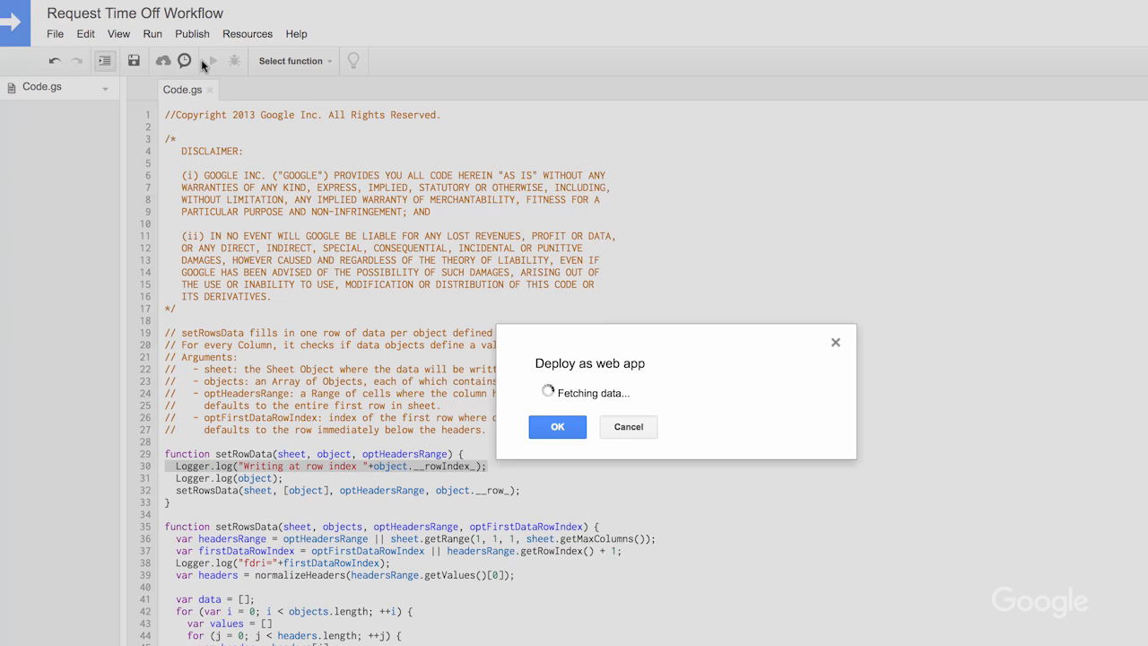
pyautogui.write('New vacation fo')
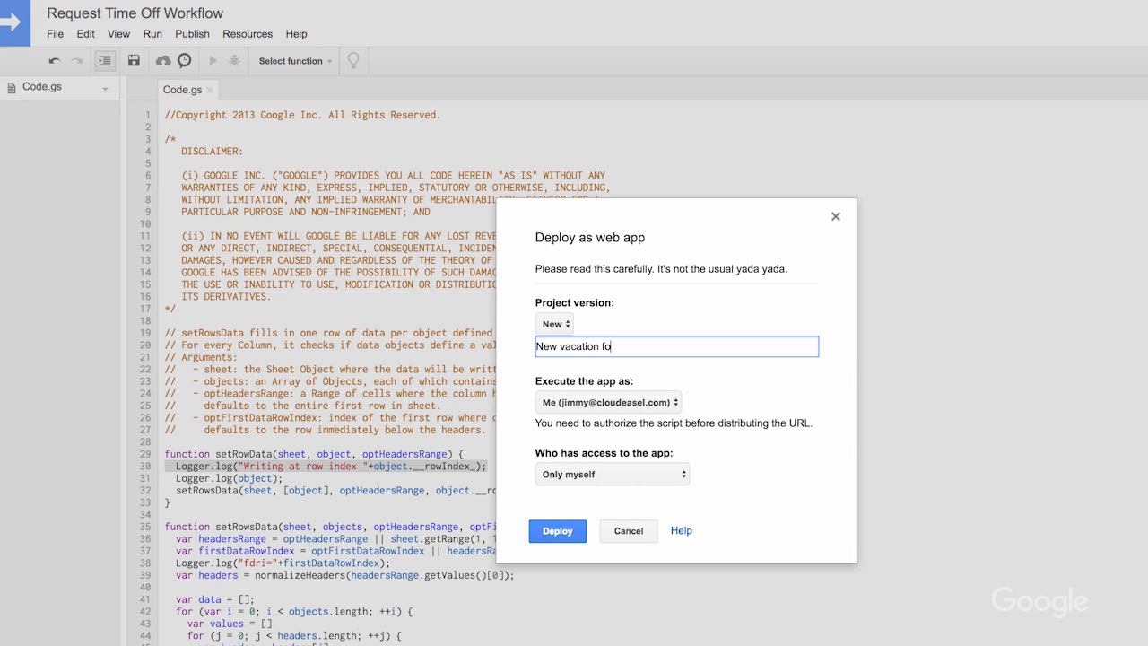
pyautogui.write('rm')
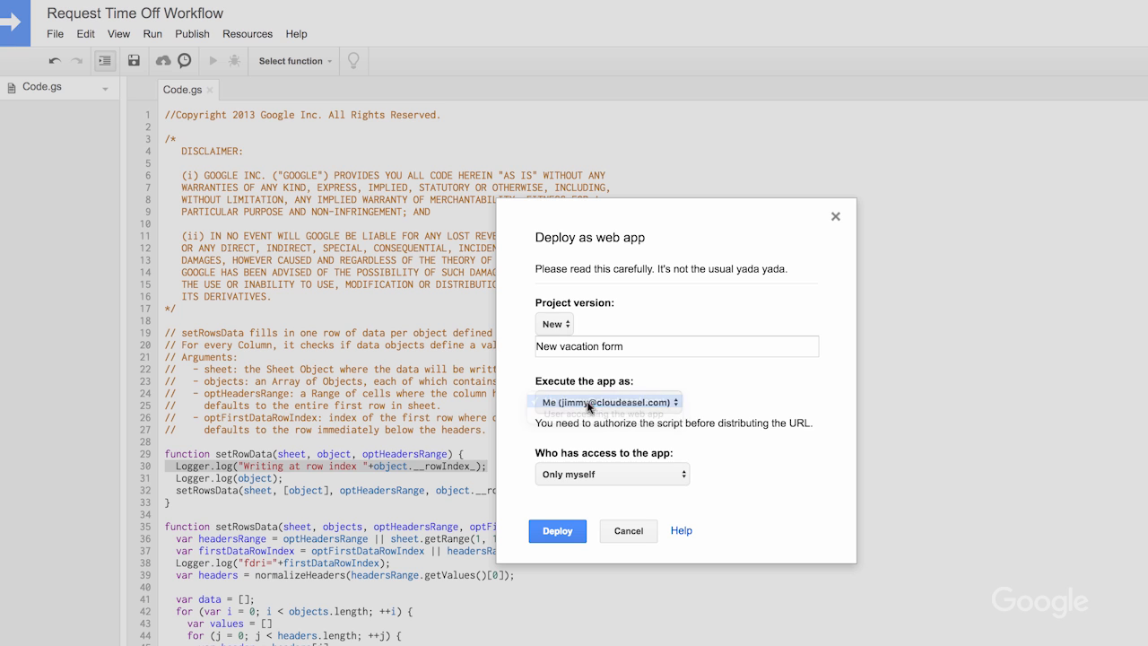
# Deploy the web app accessible to anyone within cloudeasel.com.
pyautogui.click(611, 474)
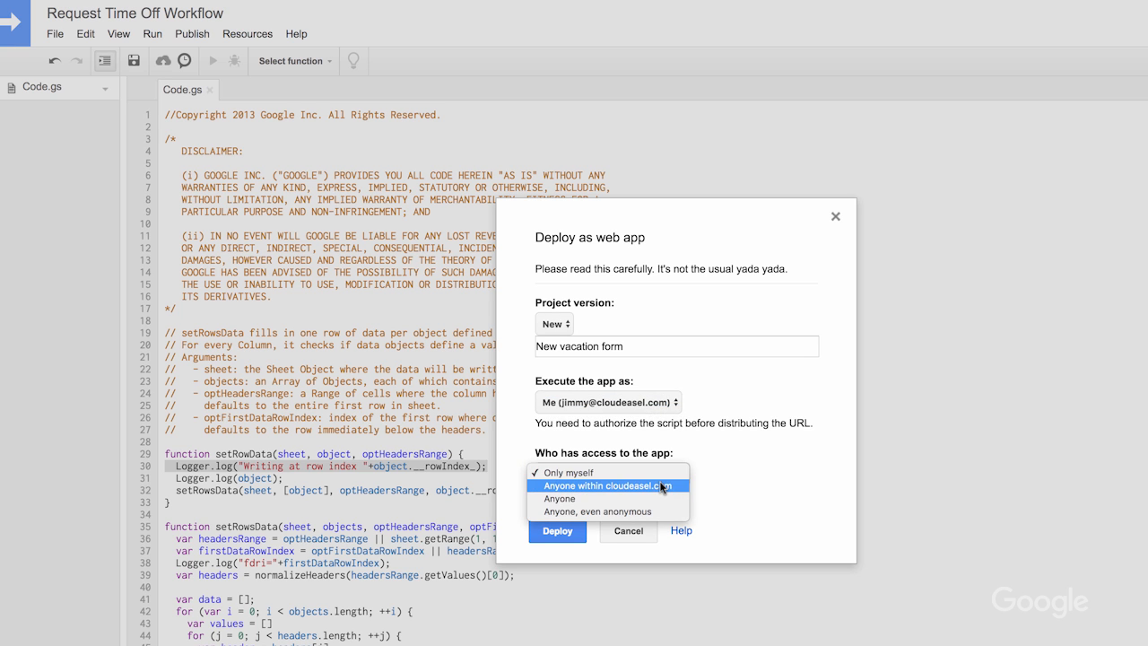
pyautogui.click(610, 484)
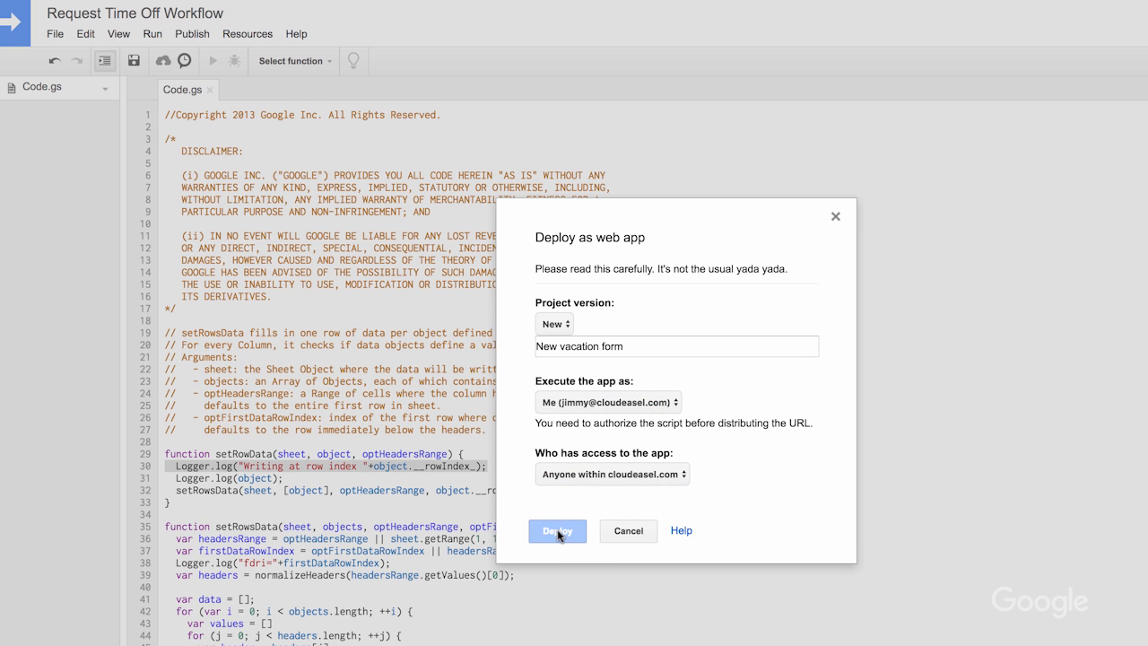
pyautogui.click(555, 531)
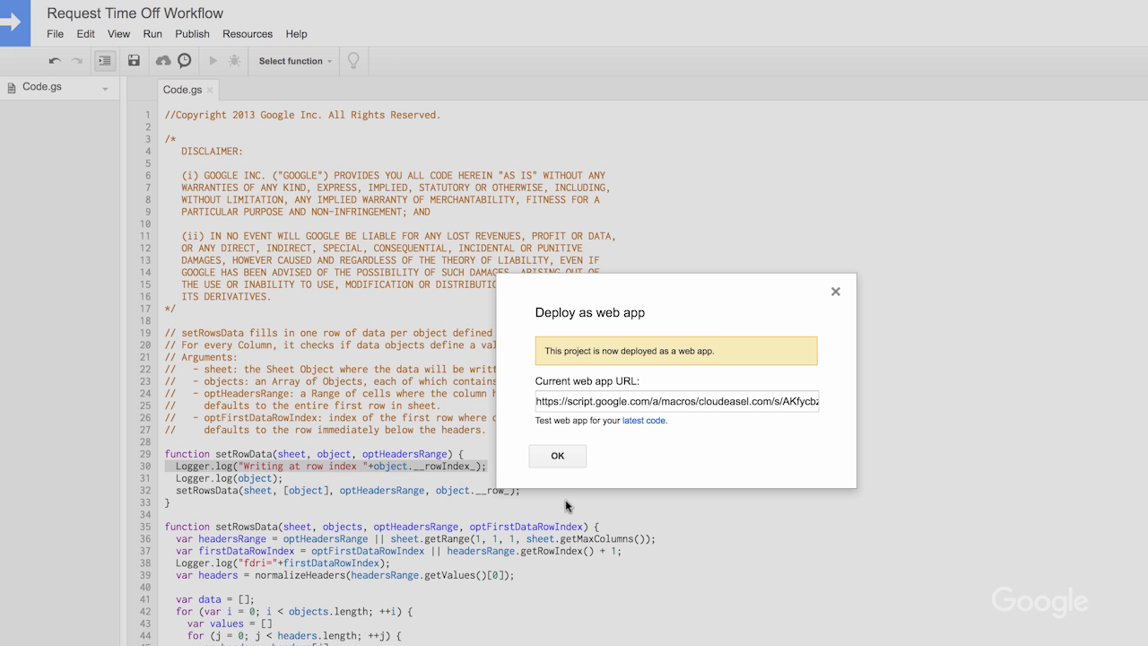
pyautogui.click(556, 456)
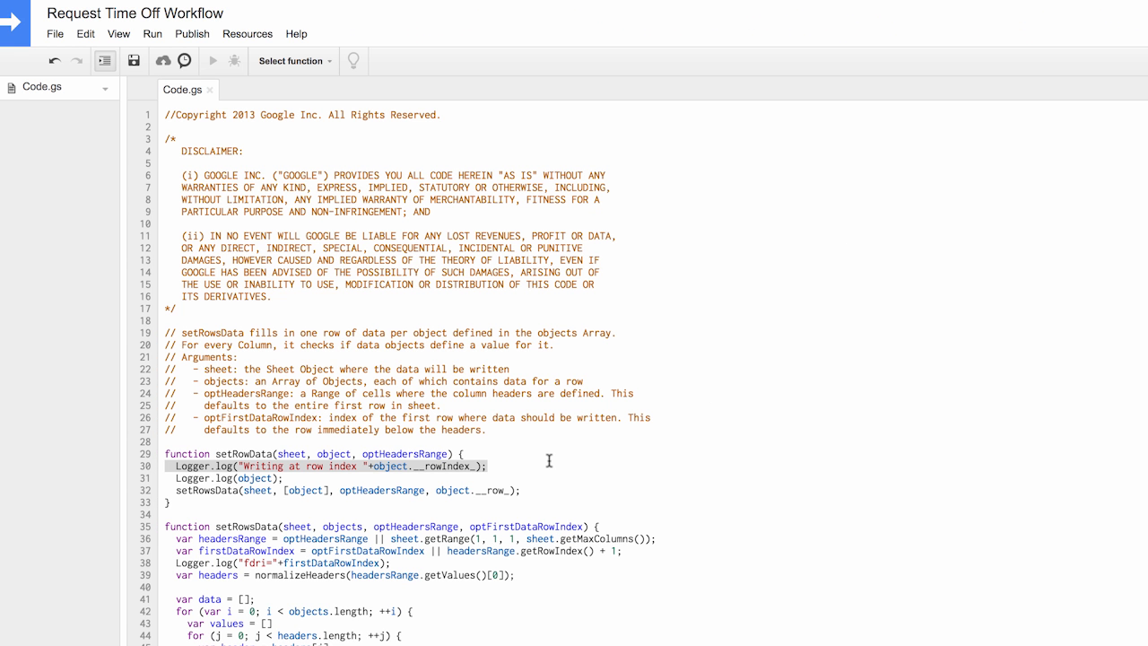
pyautogui.moveTo(549, 449)
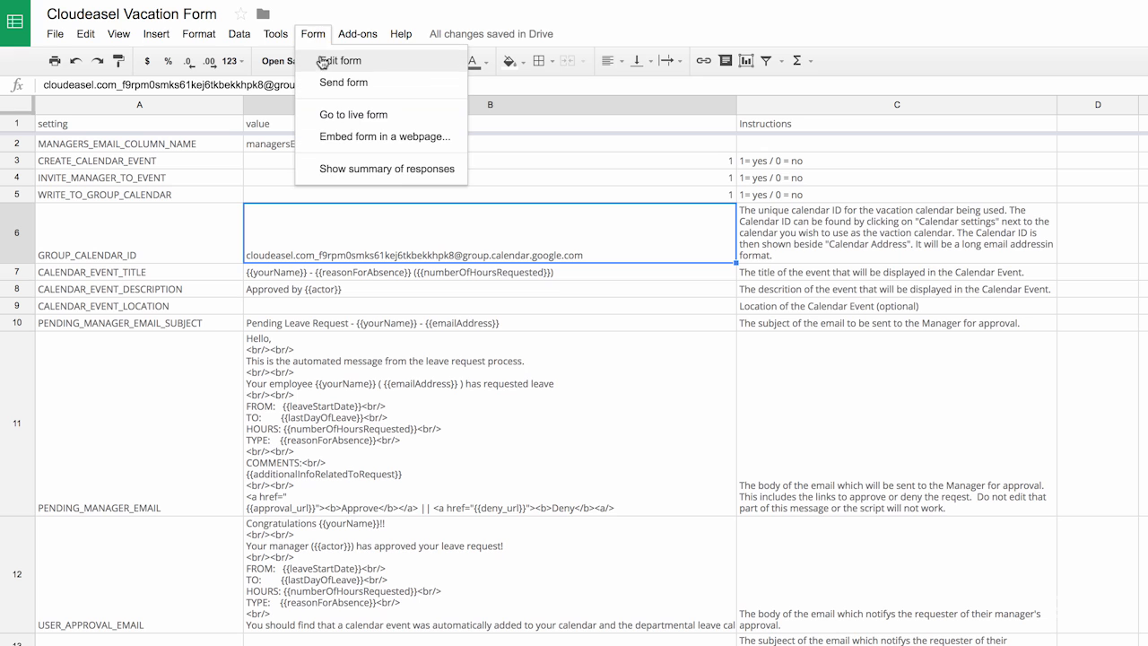
pyautogui.click(339, 61)
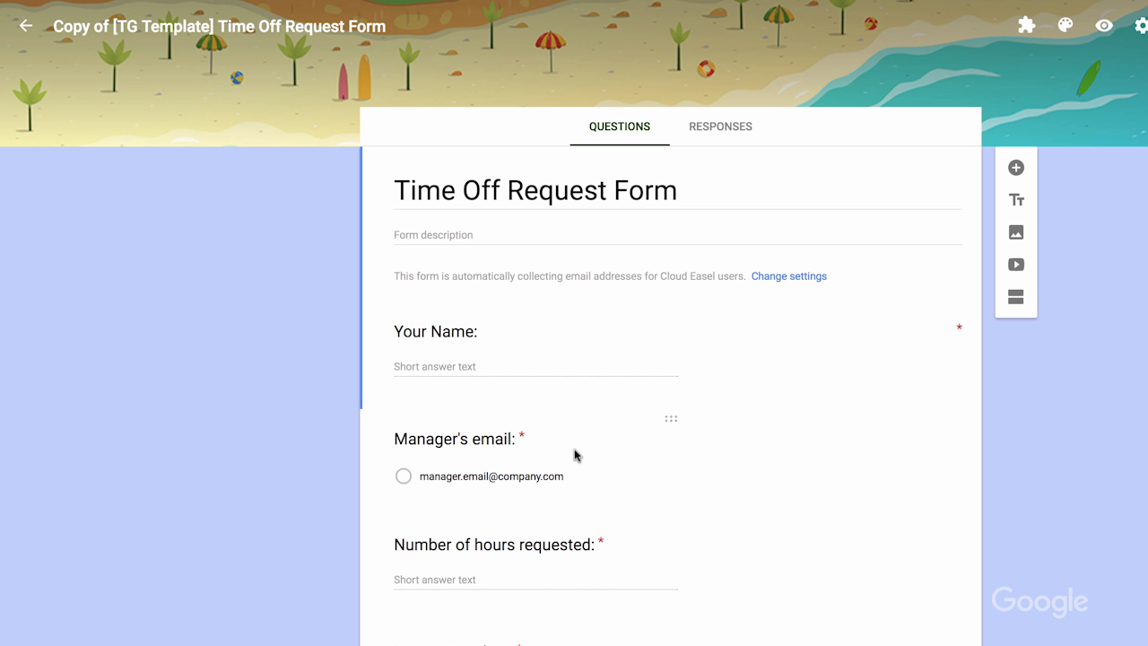
pyautogui.click(454, 437)
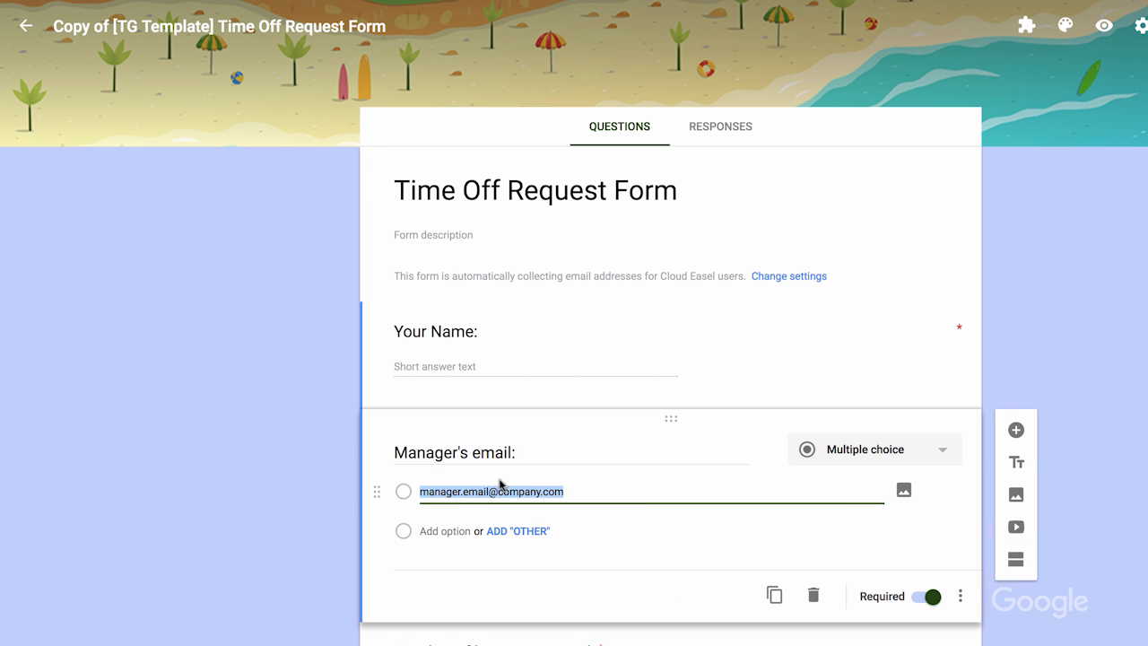
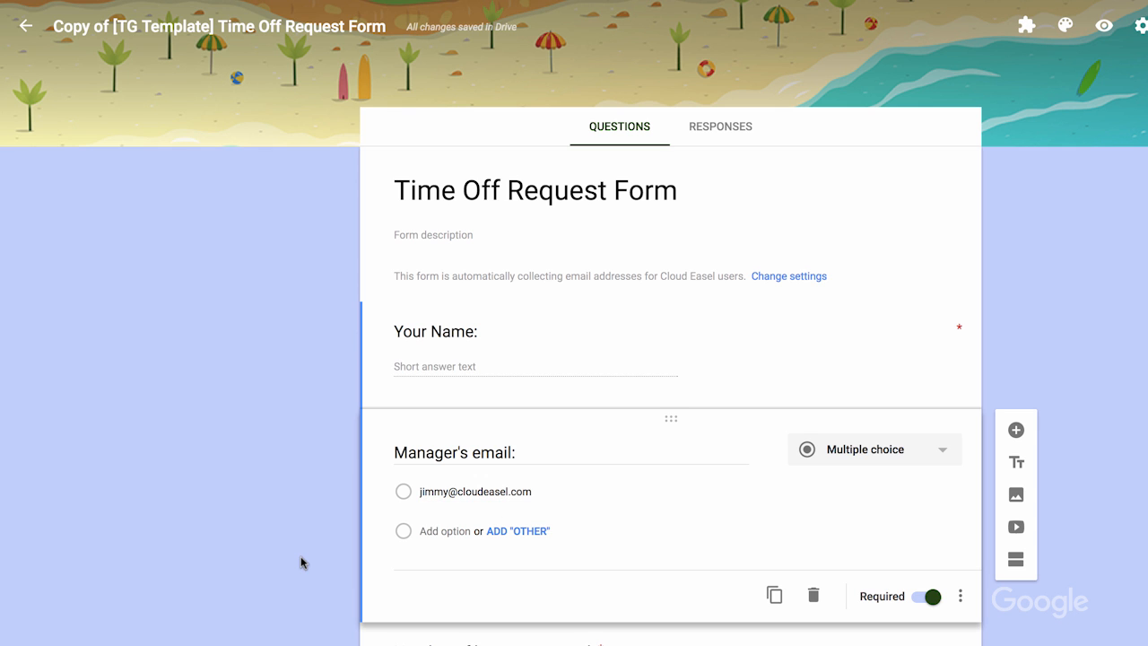
pyautogui.click(1105, 25)
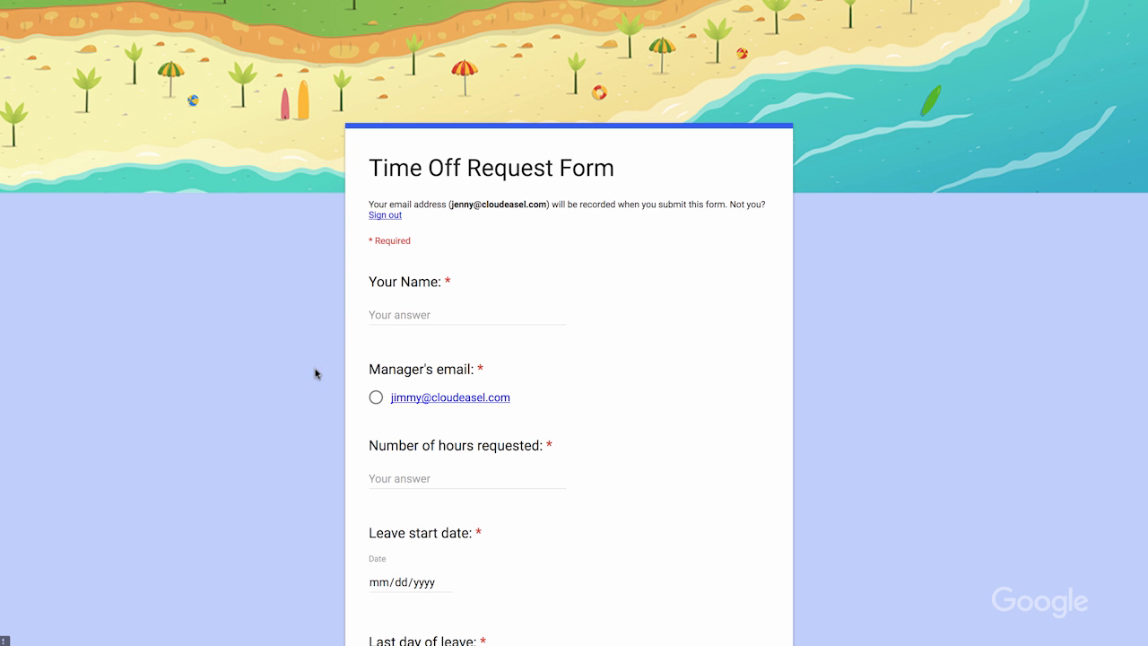
# Submit a request as Jenny and approve the pending leave request from the email.
pyautogui.write('Jenny')
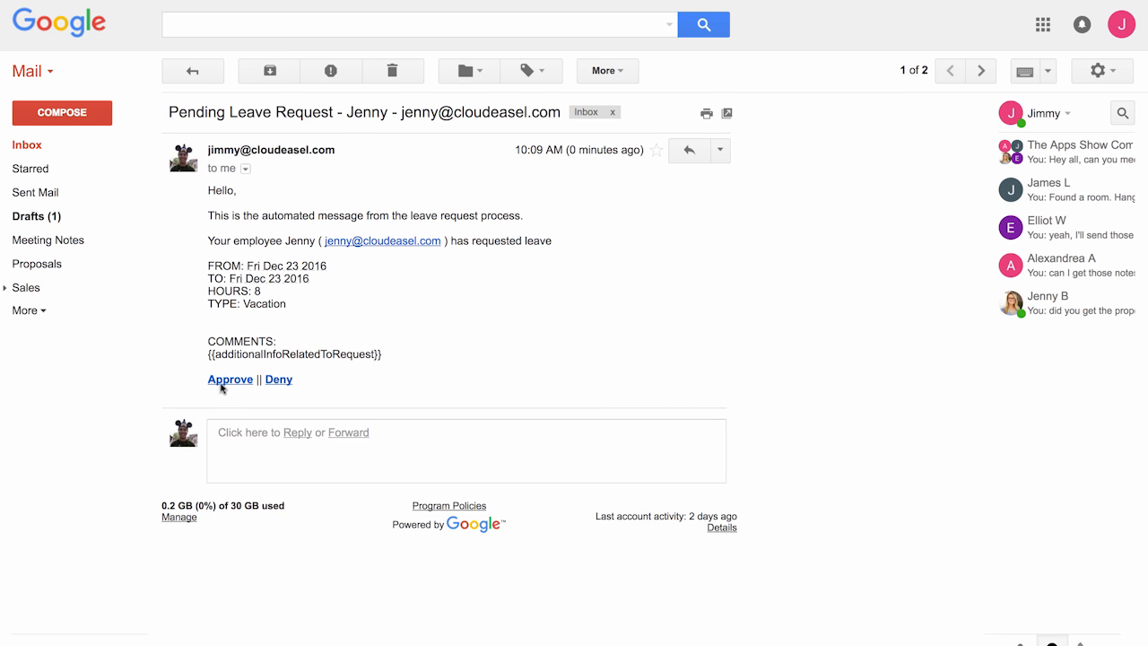
pyautogui.moveTo(226, 383)
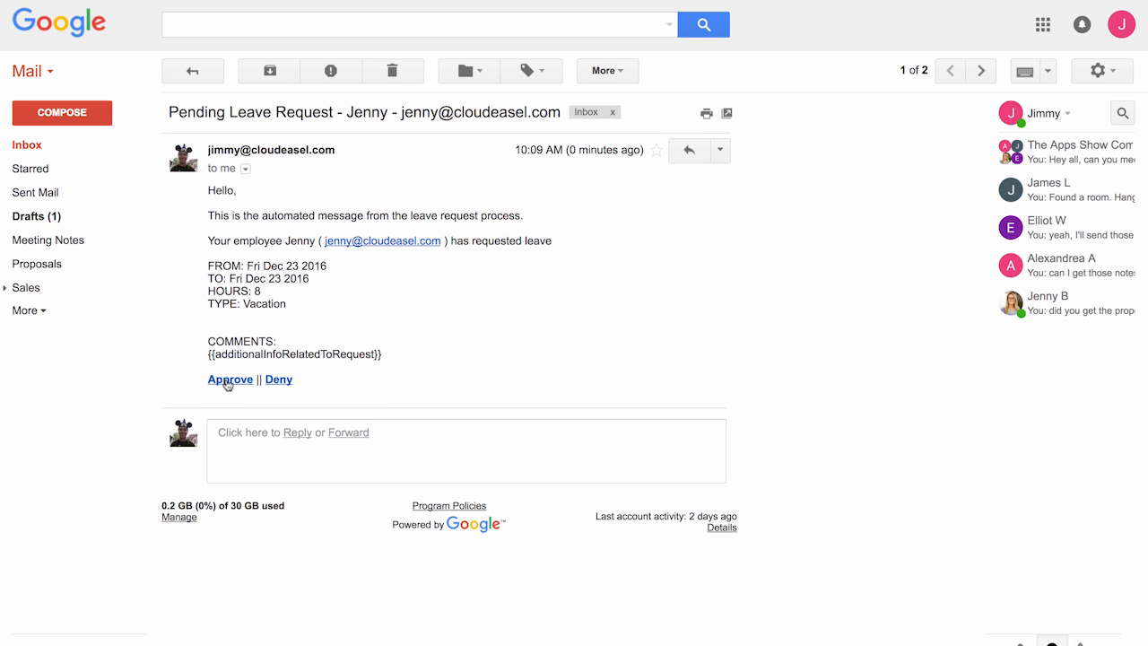
pyautogui.click(230, 378)
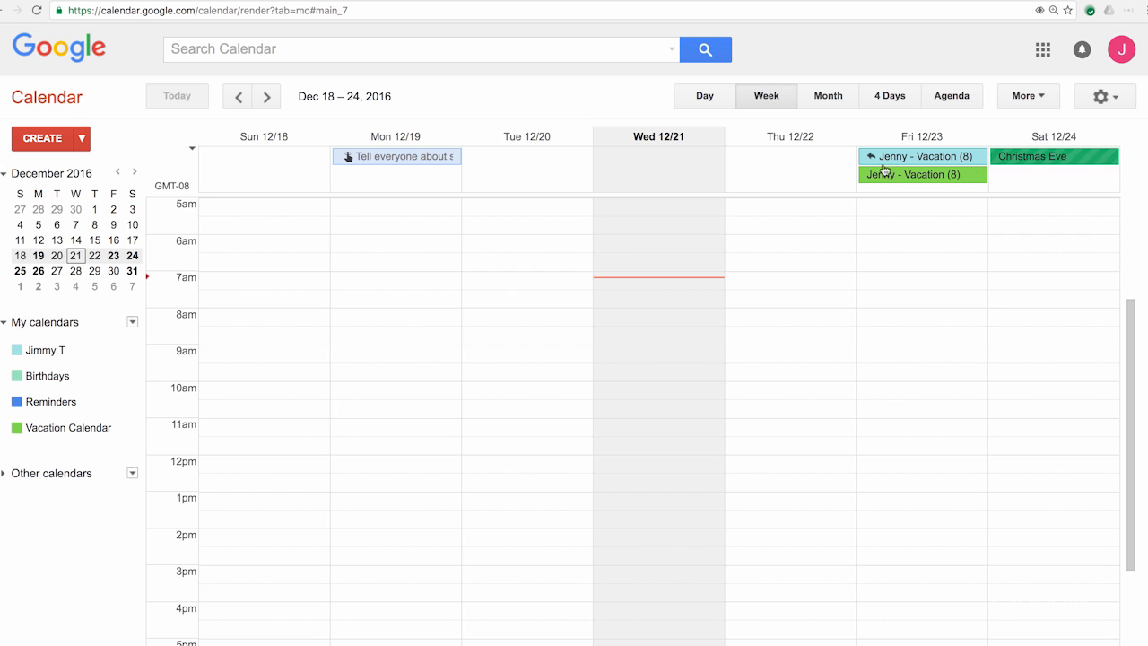
# Review and save the approved 'Jenny - Vacation' event, then return to the Transformation Gallery.
pyautogui.click(913, 174)
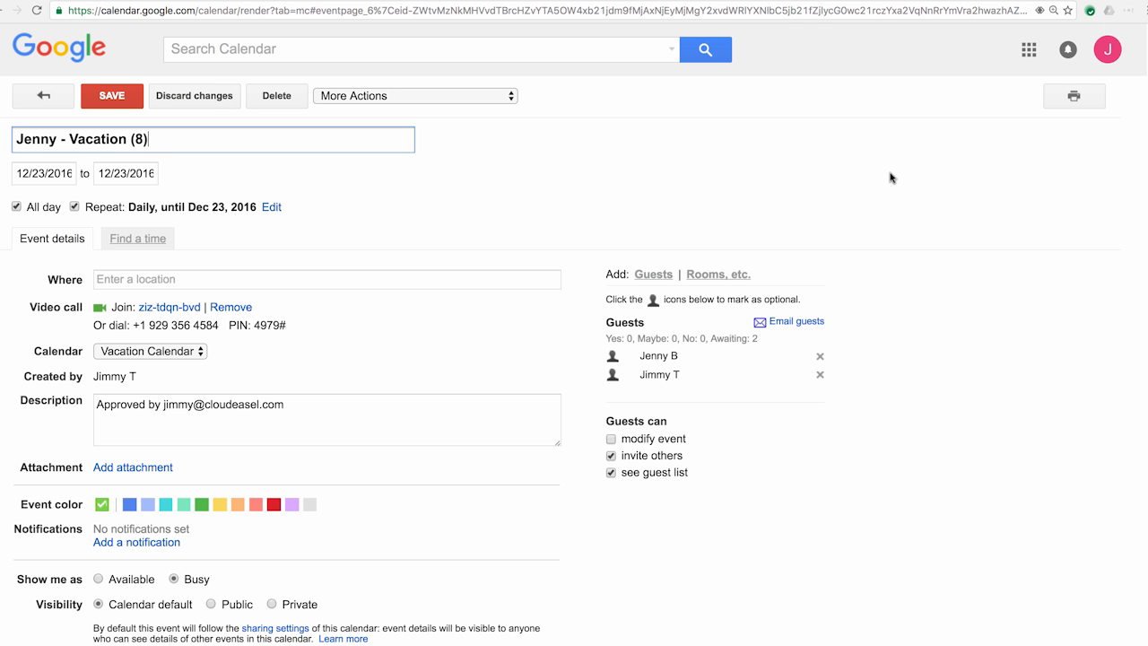
pyautogui.moveTo(900, 179)
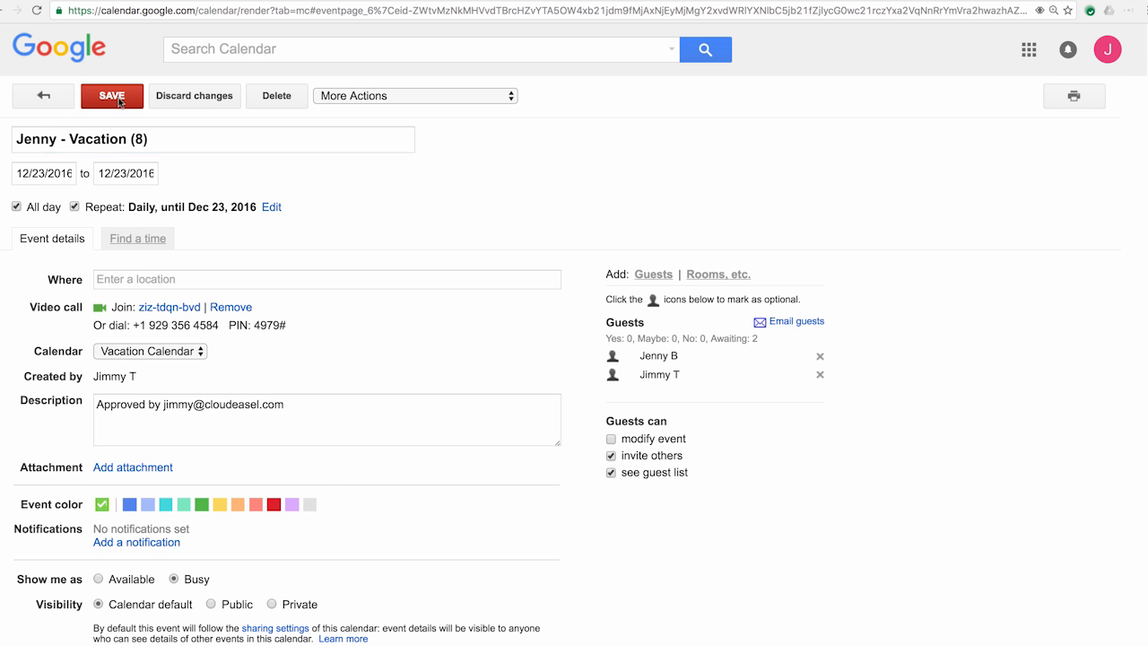
pyautogui.click(111, 95)
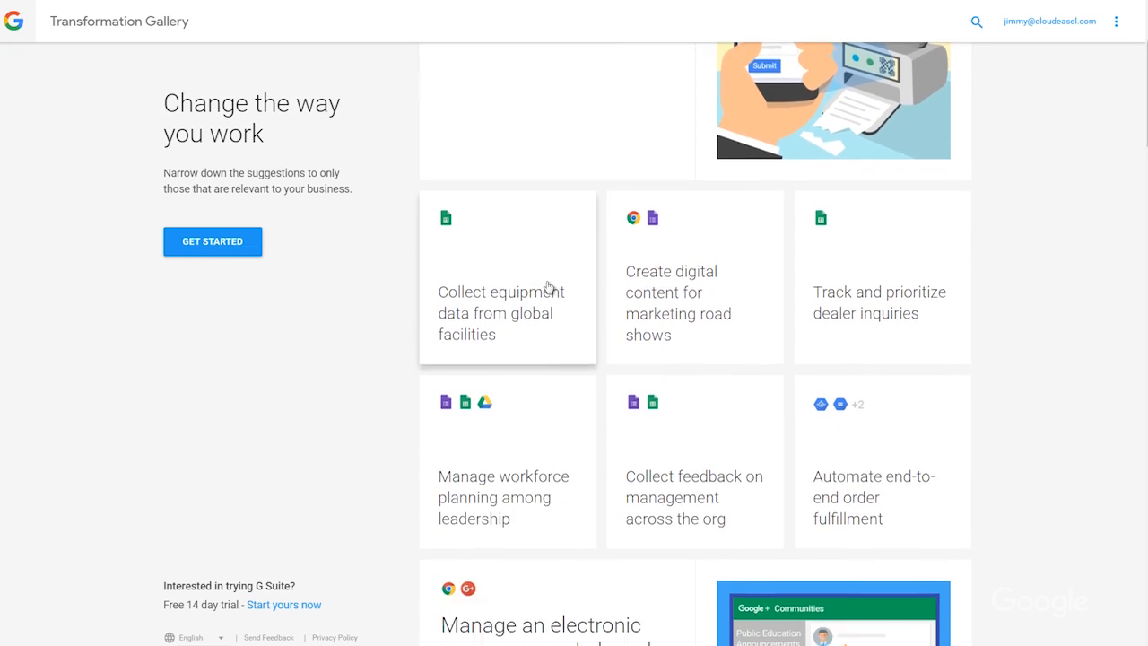
# Filter the gallery to show only customer stories such as Ocado and KATZ Americas.
pyautogui.scroll(-3)
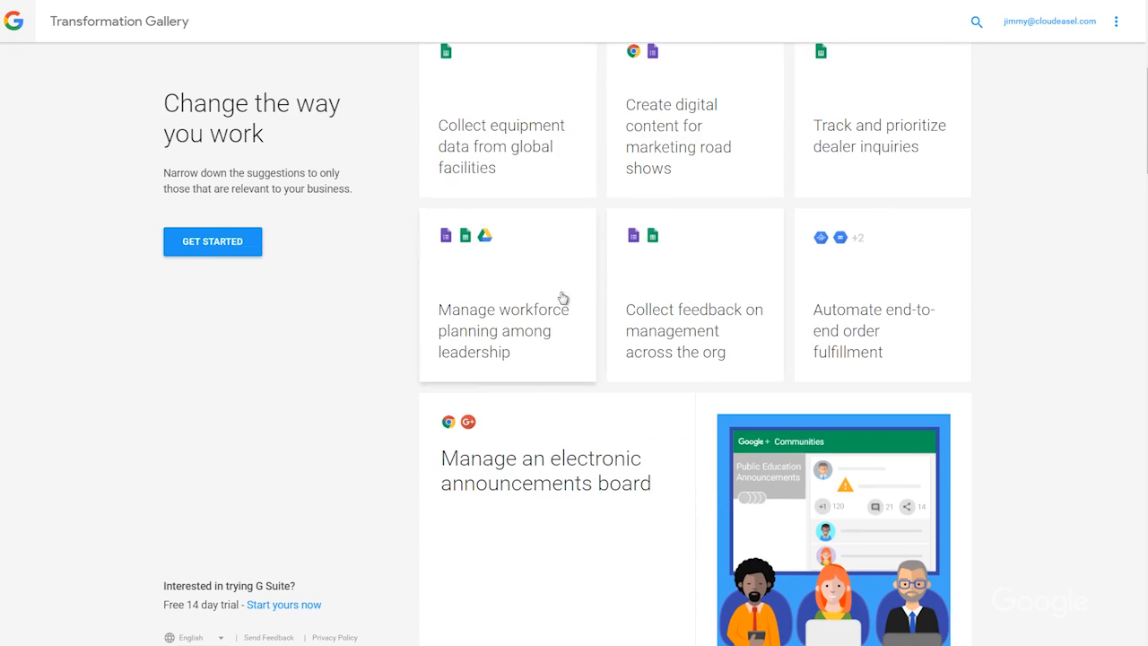
pyautogui.scroll(-3)
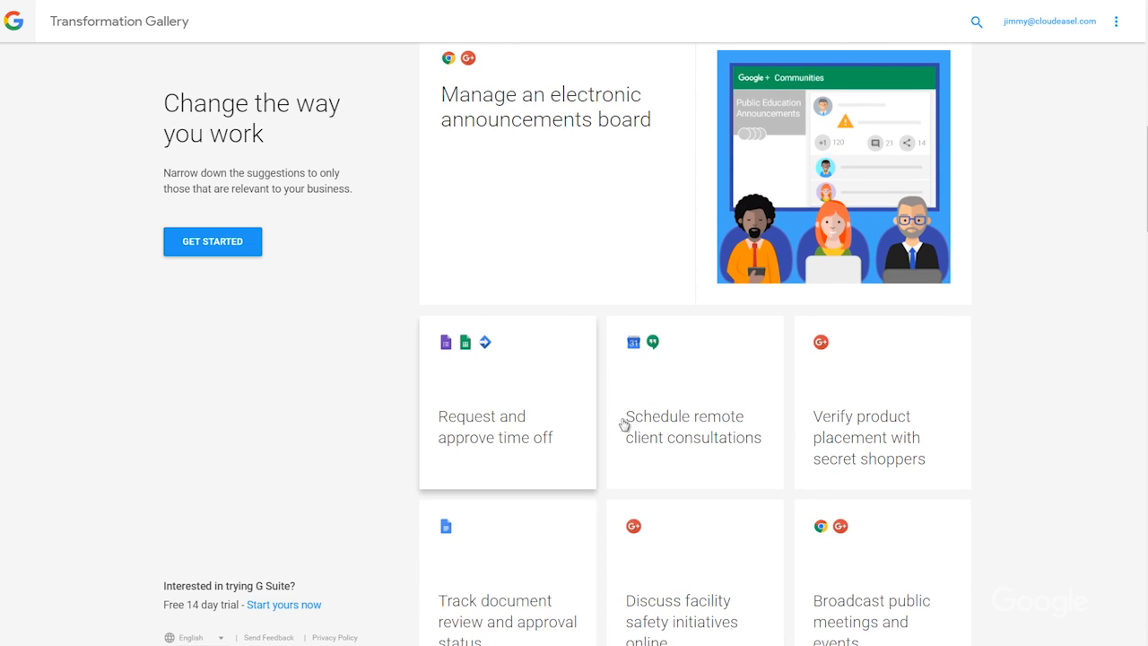
pyautogui.scroll(-3)
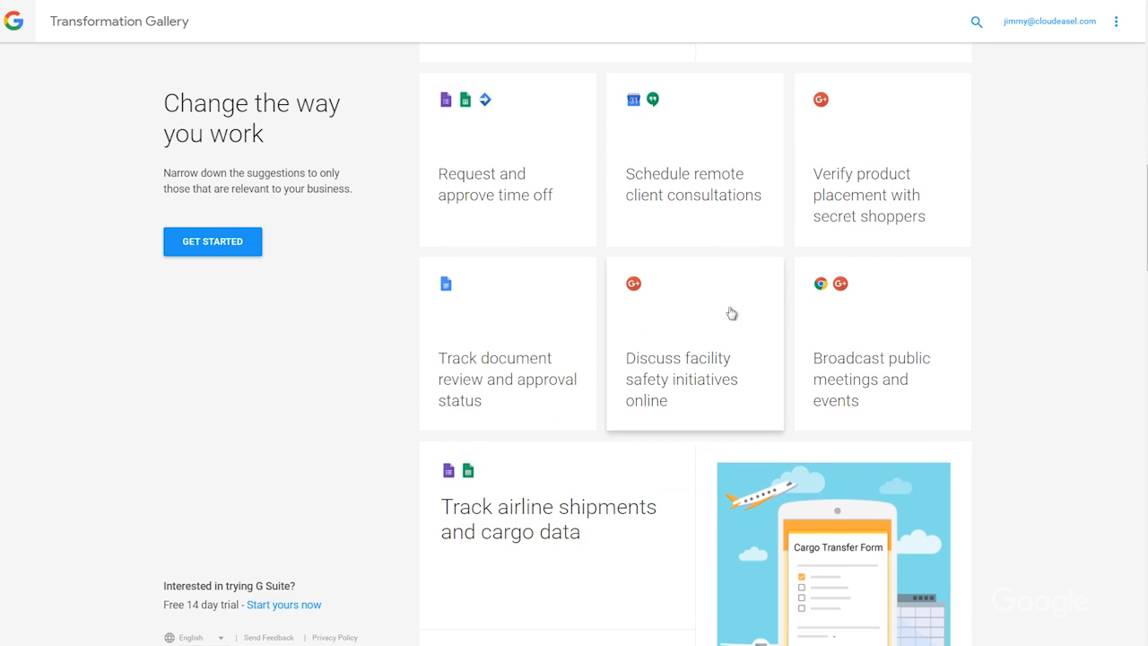
pyautogui.moveTo(878, 363)
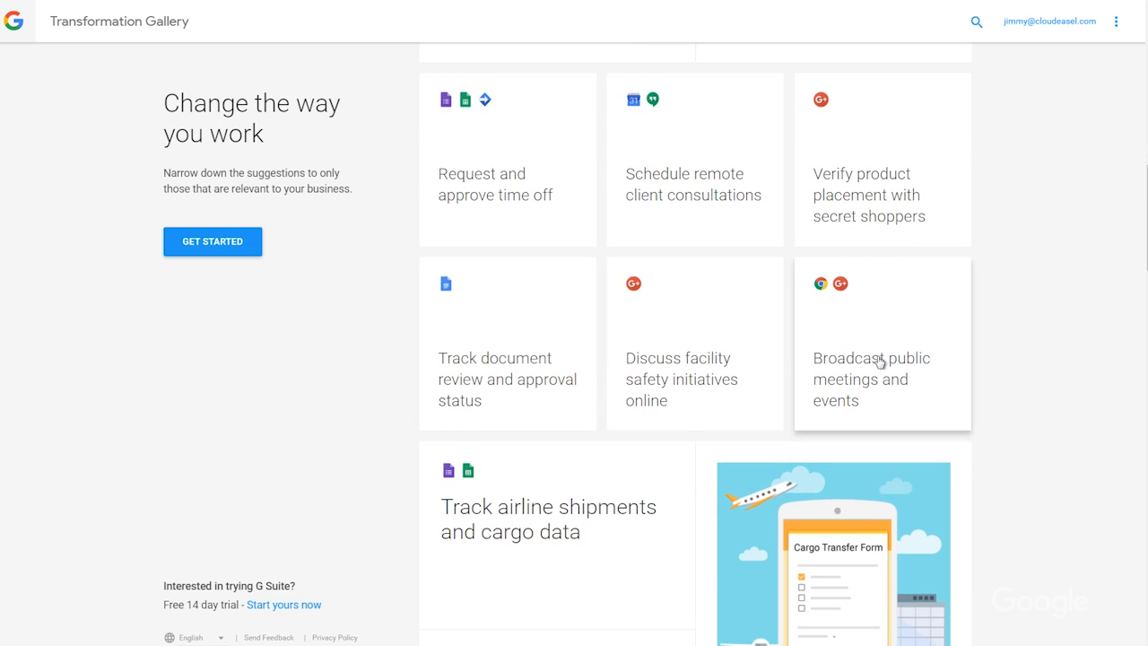
pyautogui.scroll(-3)
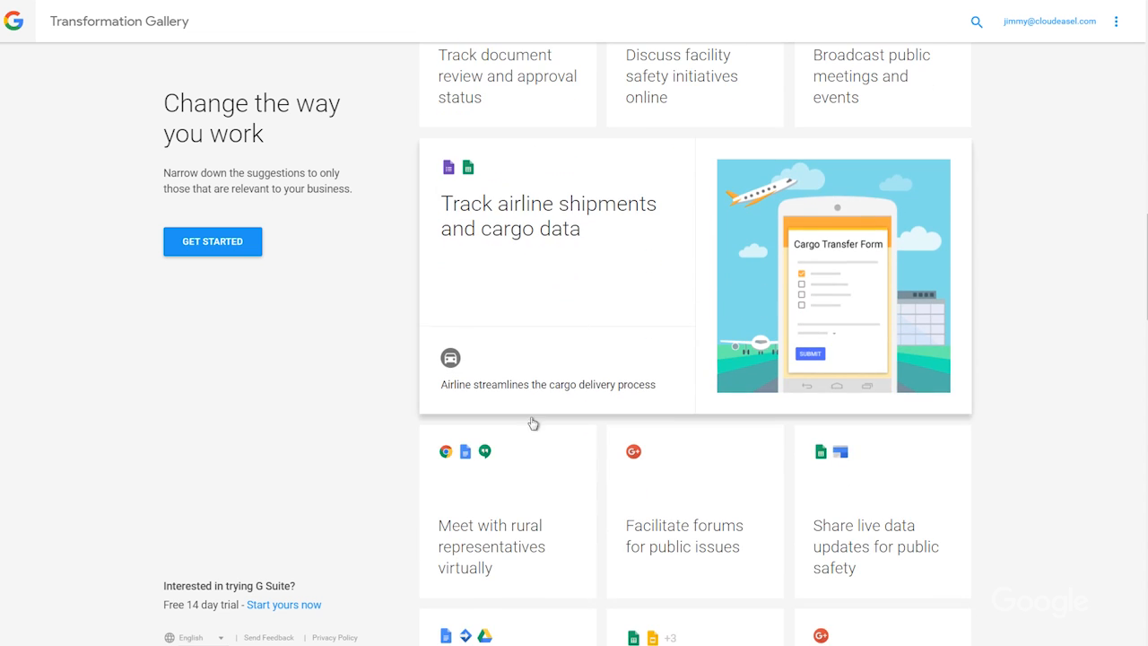
pyautogui.moveTo(914, 527)
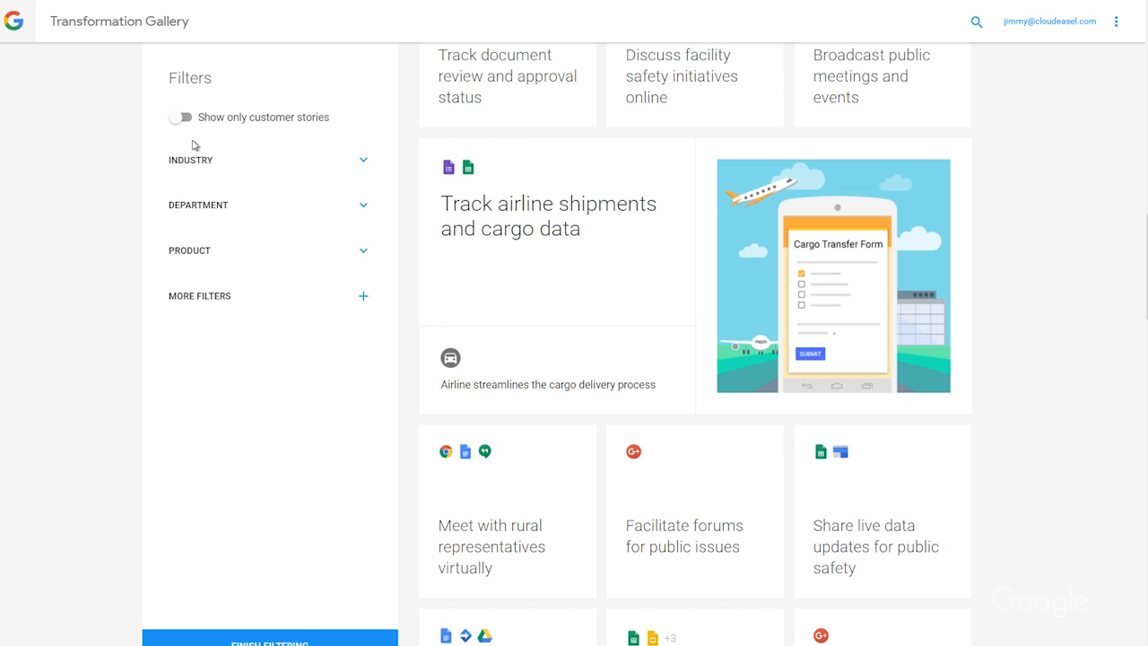
pyautogui.click(179, 116)
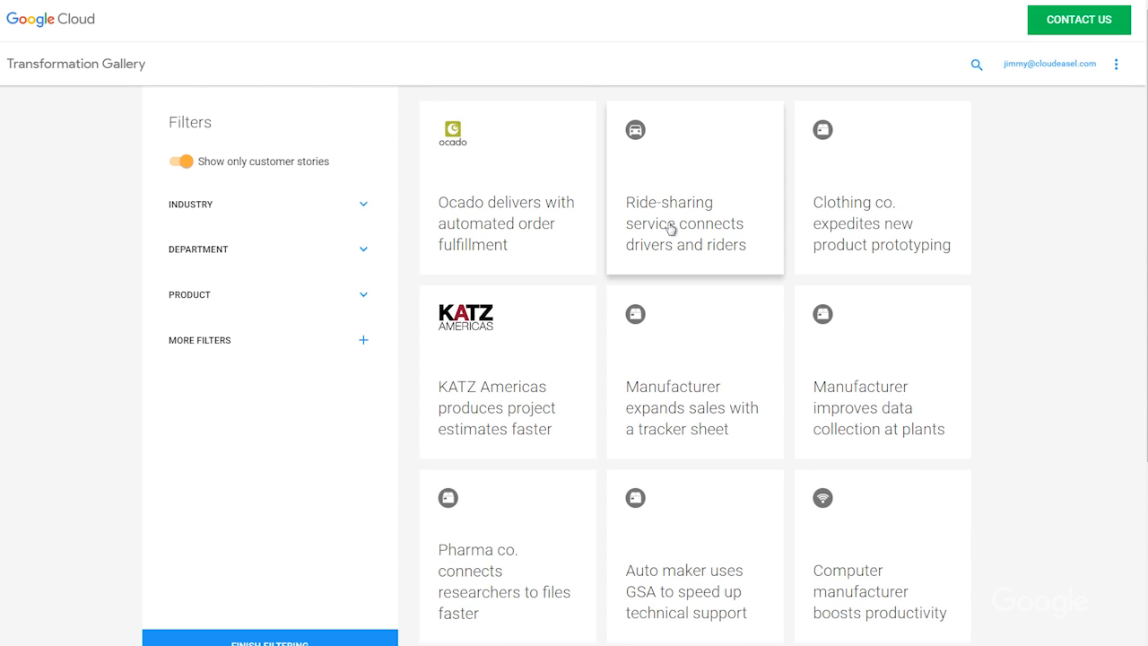
pyautogui.moveTo(509, 383)
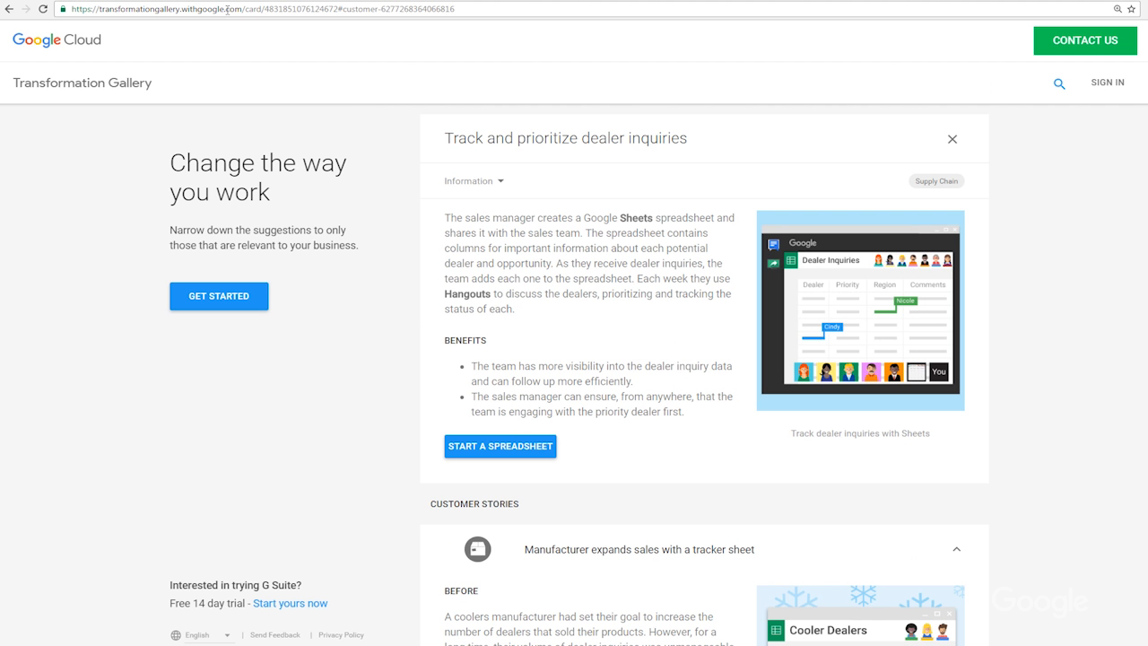
pyautogui.click(251, 9)
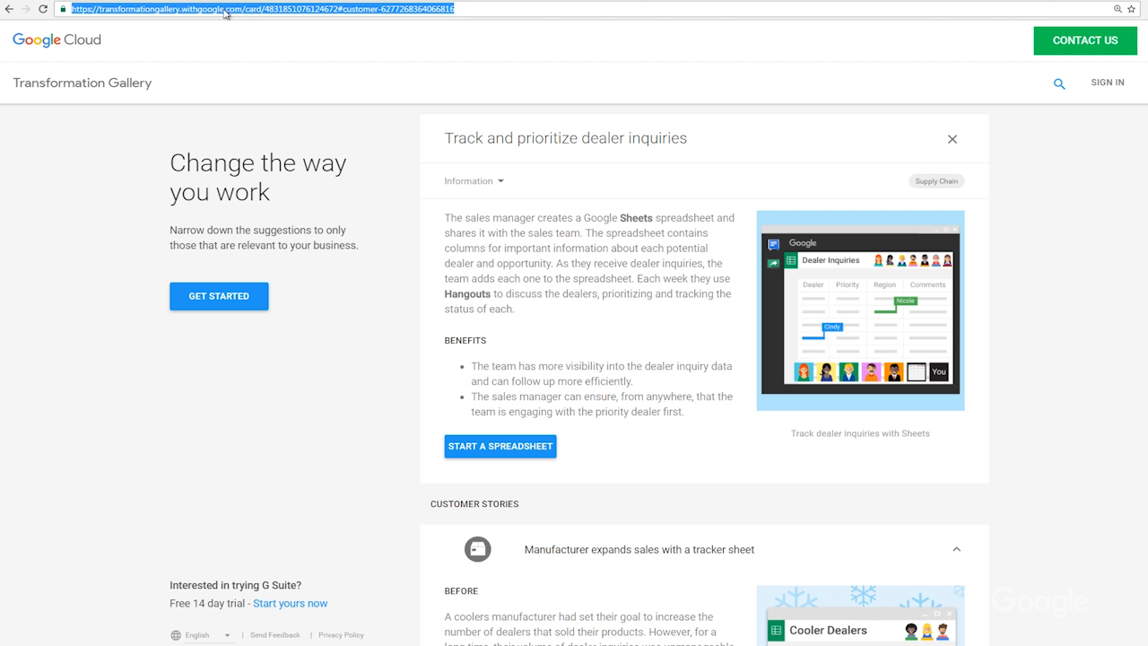
pyautogui.scroll(-3)
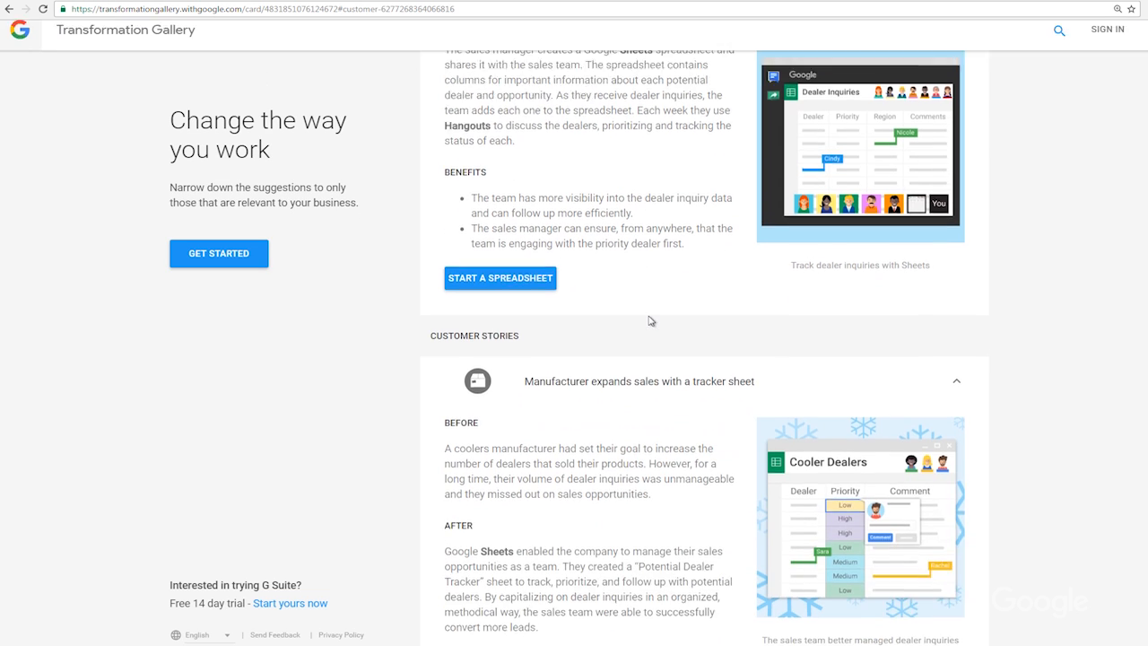
pyautogui.scroll(-3)
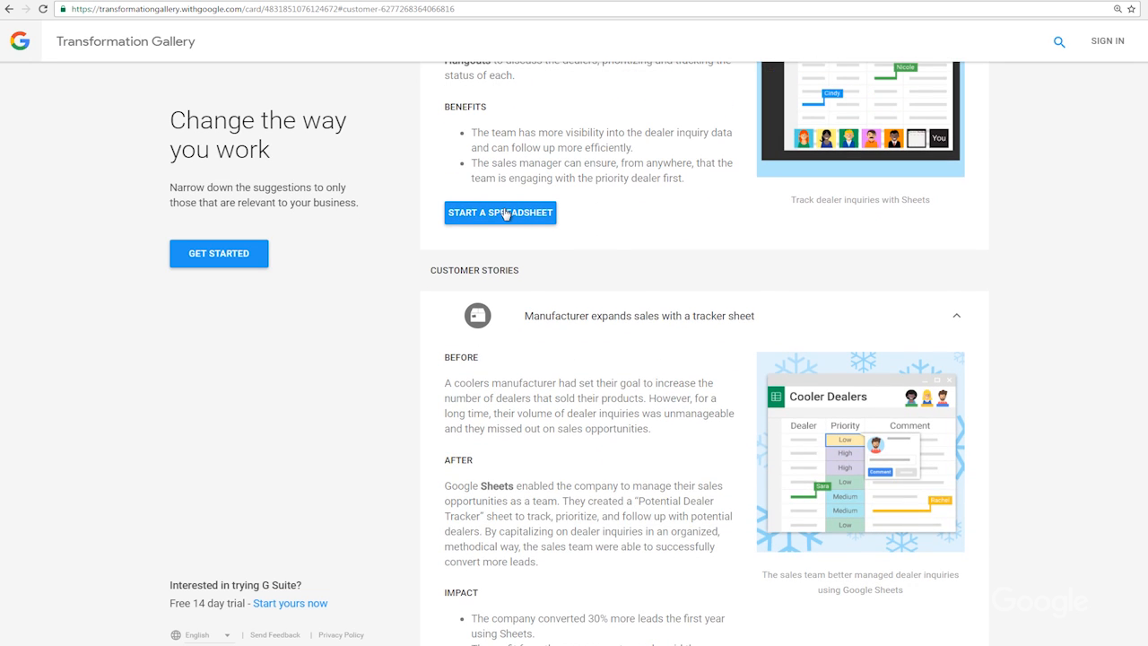
pyautogui.scroll(-3)
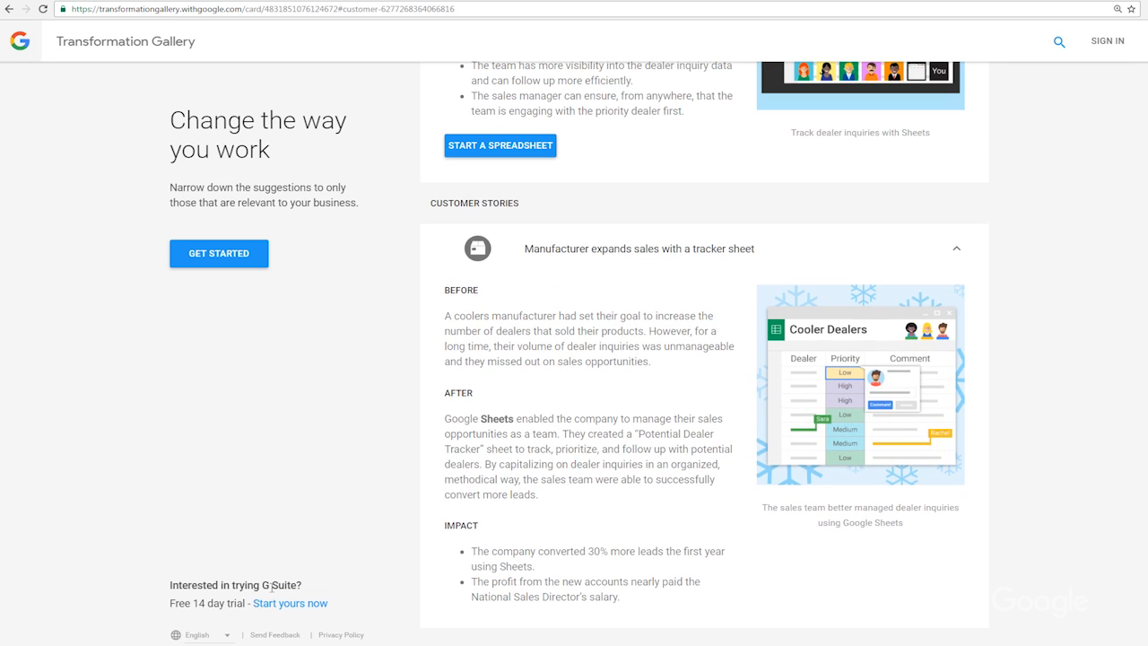